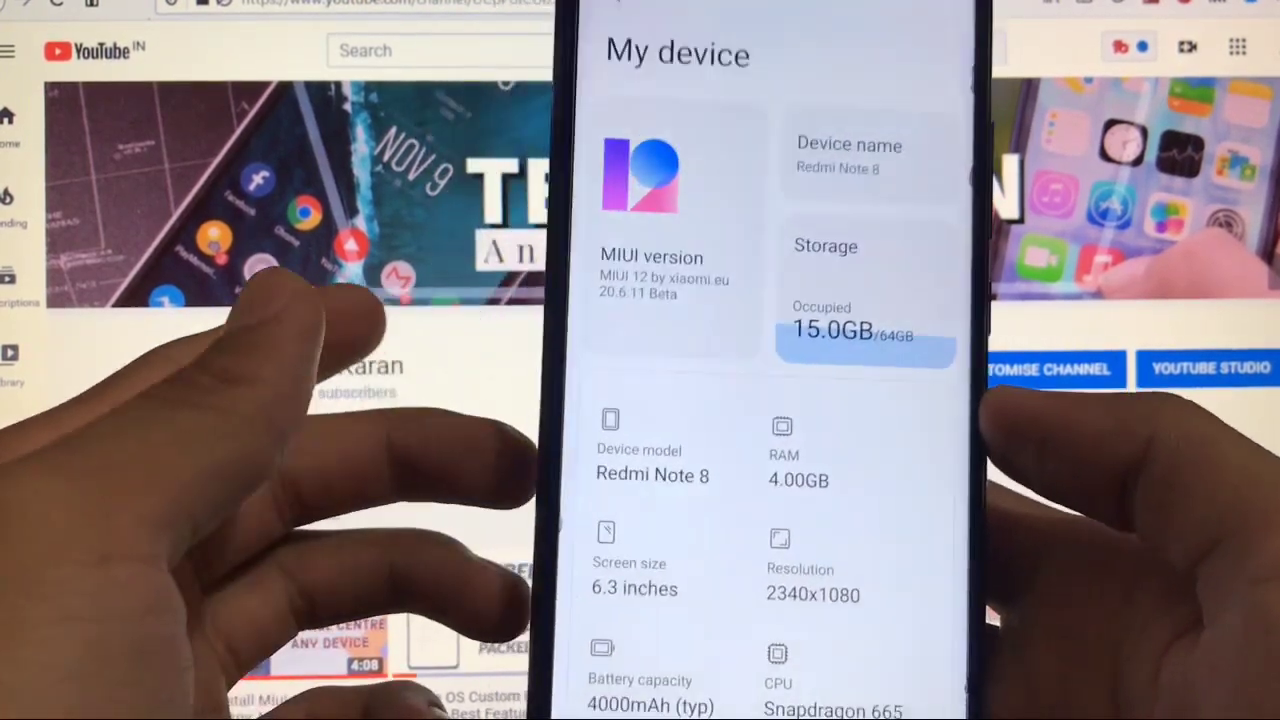
Step: Scroll My device past Camera and All specs, then return to the launcher via Home
{"action": "scroll", "scroll_direction": "down", "scroll_amount": 3}
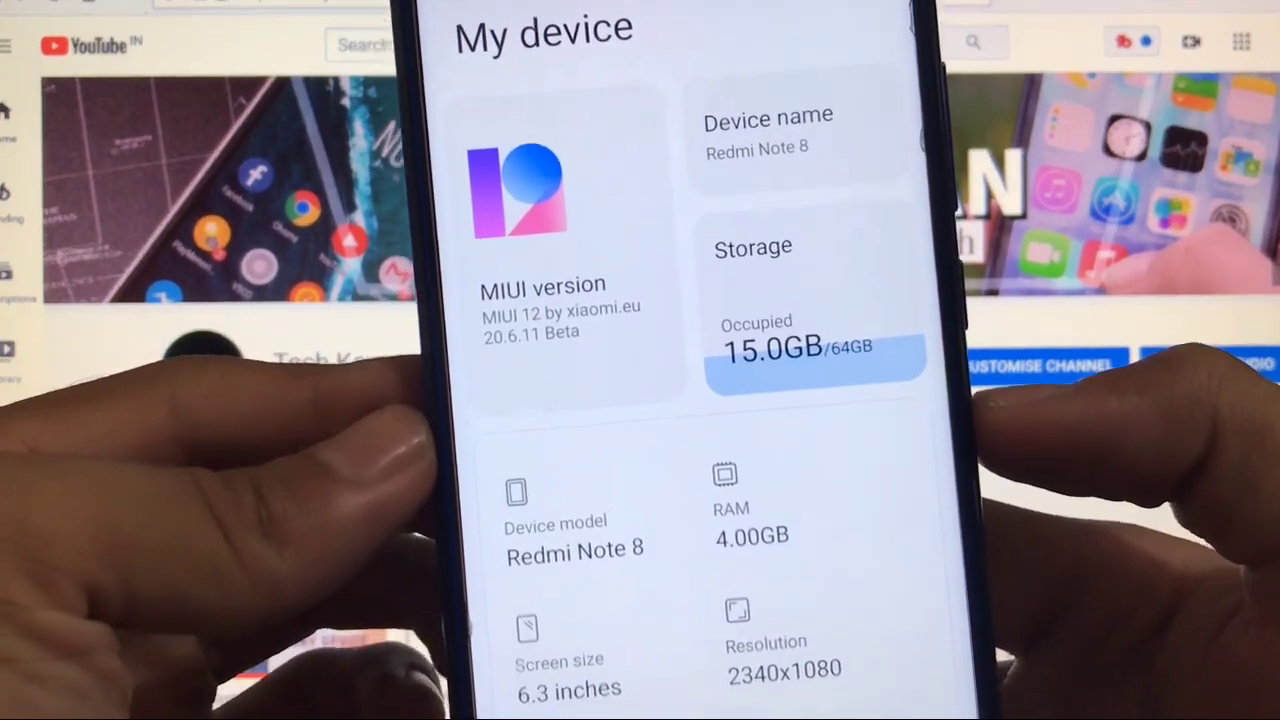
{"action": "scroll", "scroll_direction": "down", "scroll_amount": 3}
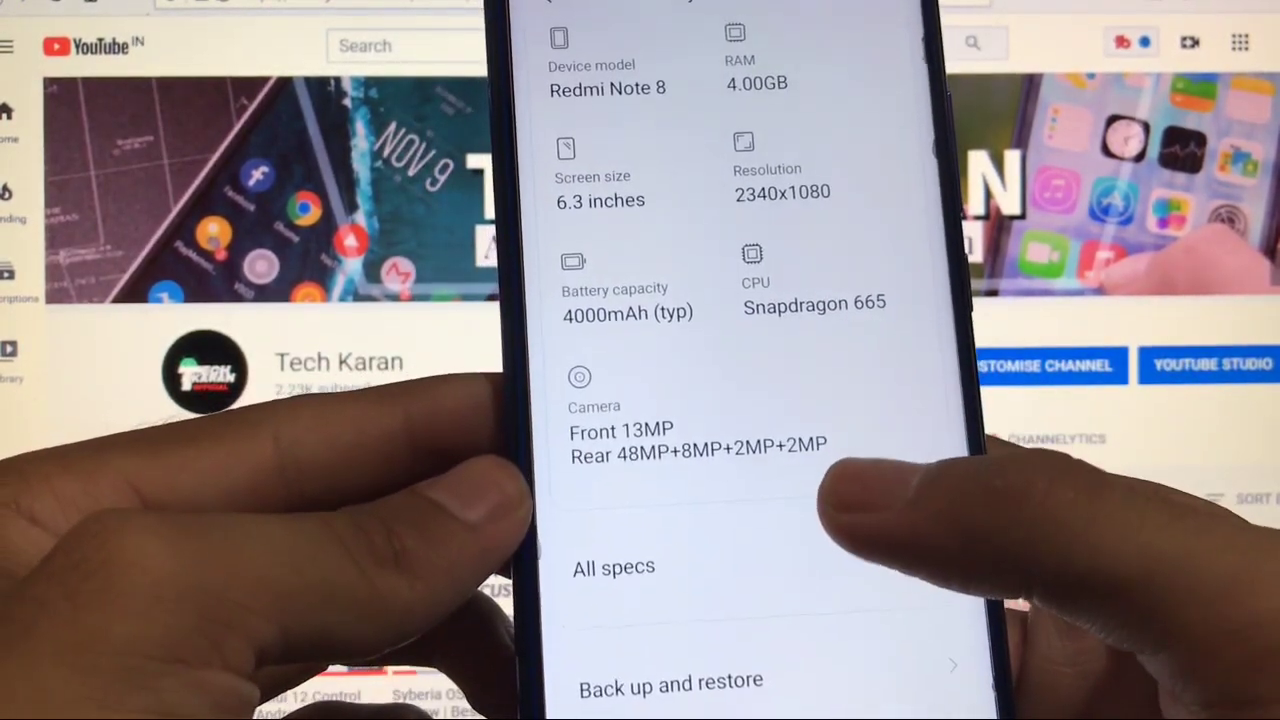
{"action": "left_click", "coordinate": [612, 568]}
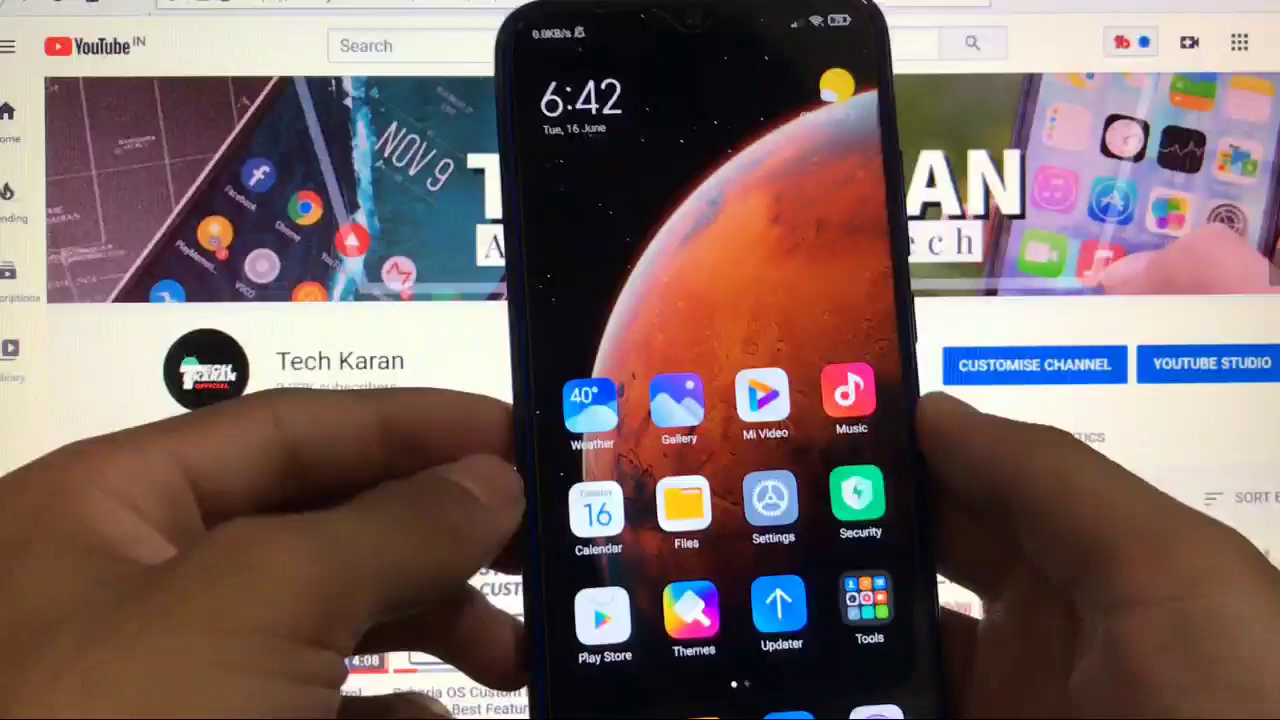
{"action": "left_click", "coordinate": [772, 498]}
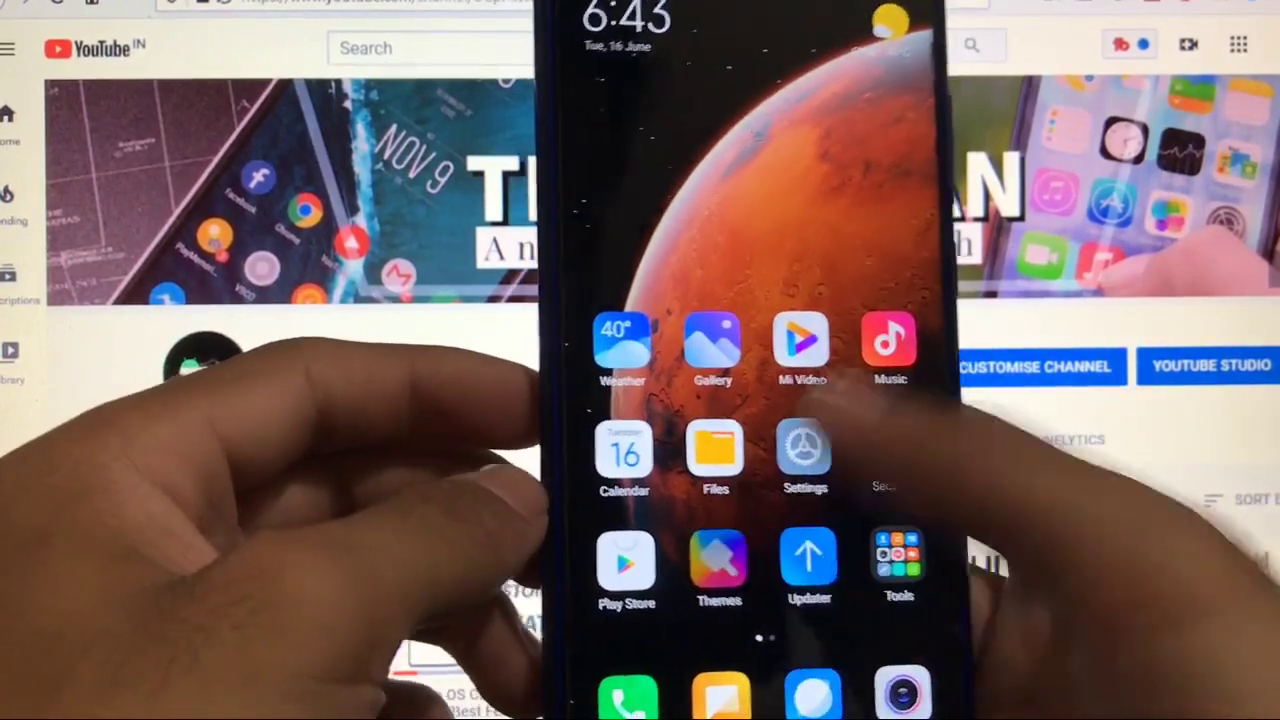
Step: Start a theme import and browse the SD card's Download folder of .mtz files
{"action": "left_click", "coordinate": [718, 560]}
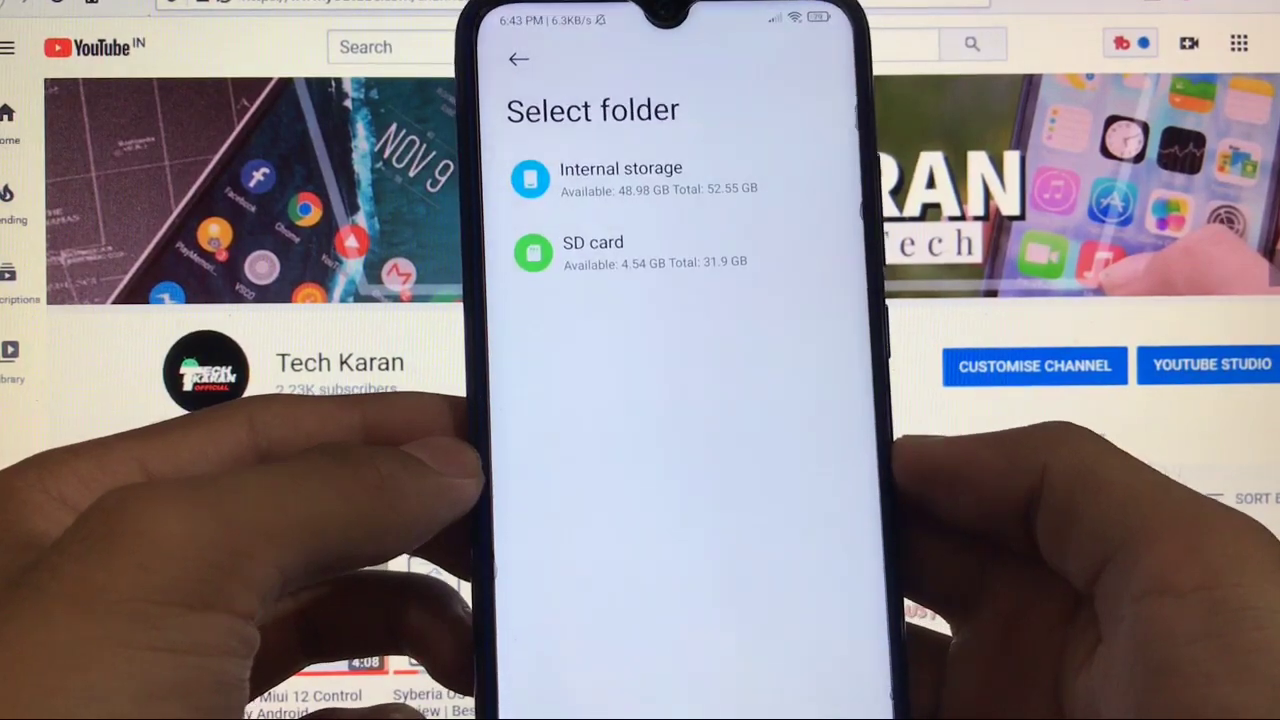
{"action": "left_click", "coordinate": [592, 242]}
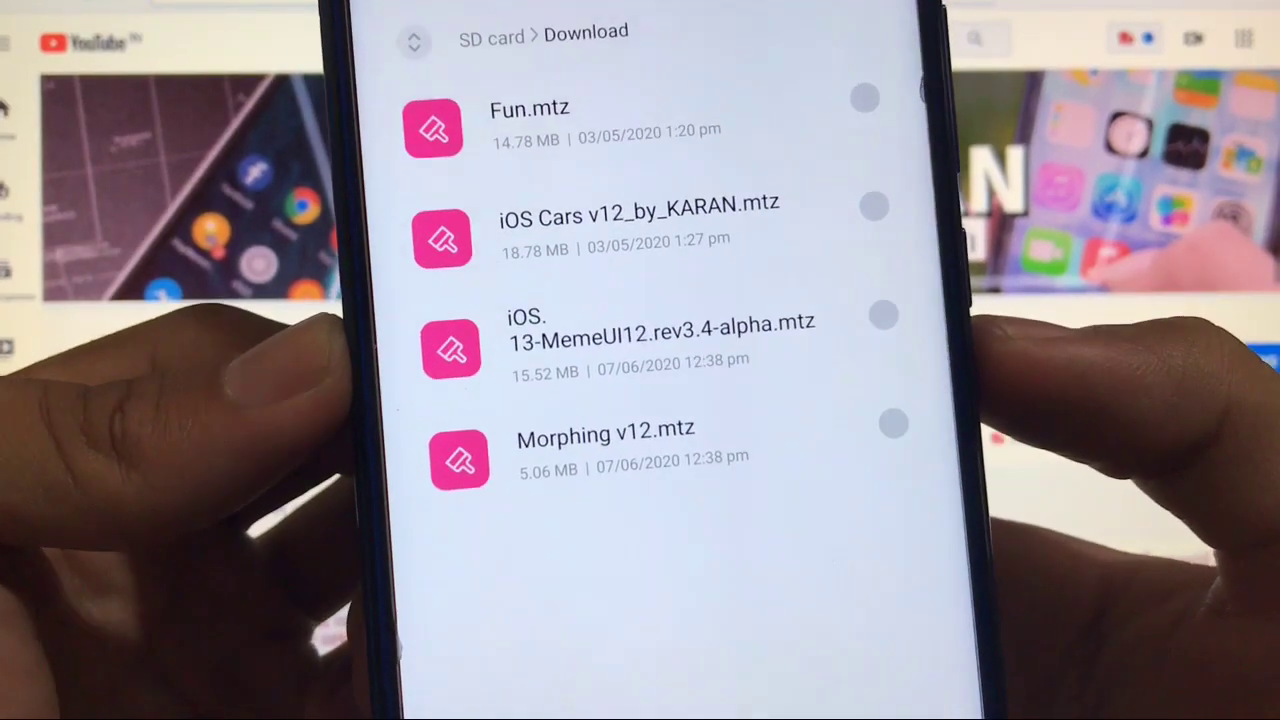
Step: Choose the iOS .mtz theme file so it installs and applies iPhone-like icons
{"action": "left_click", "coordinate": [880, 316]}
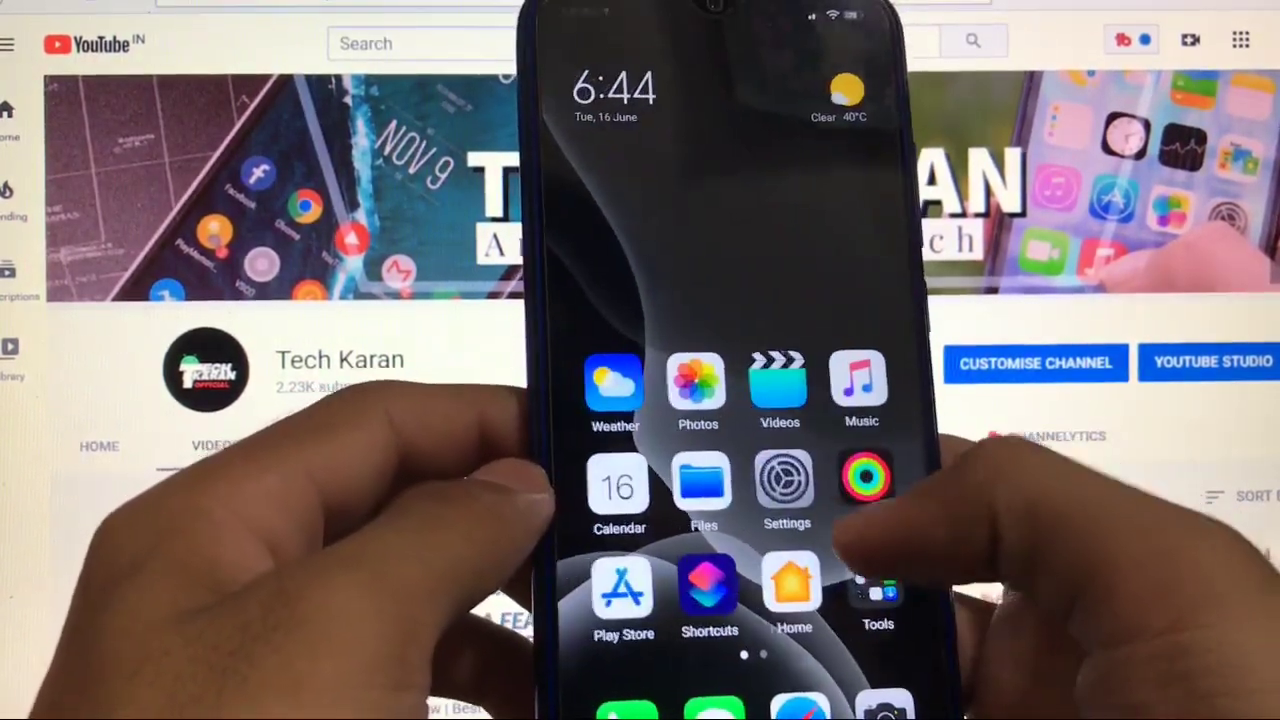
Step: From Settings, reach Always-on display & Lock screen and its Style options
{"action": "left_click", "coordinate": [788, 490]}
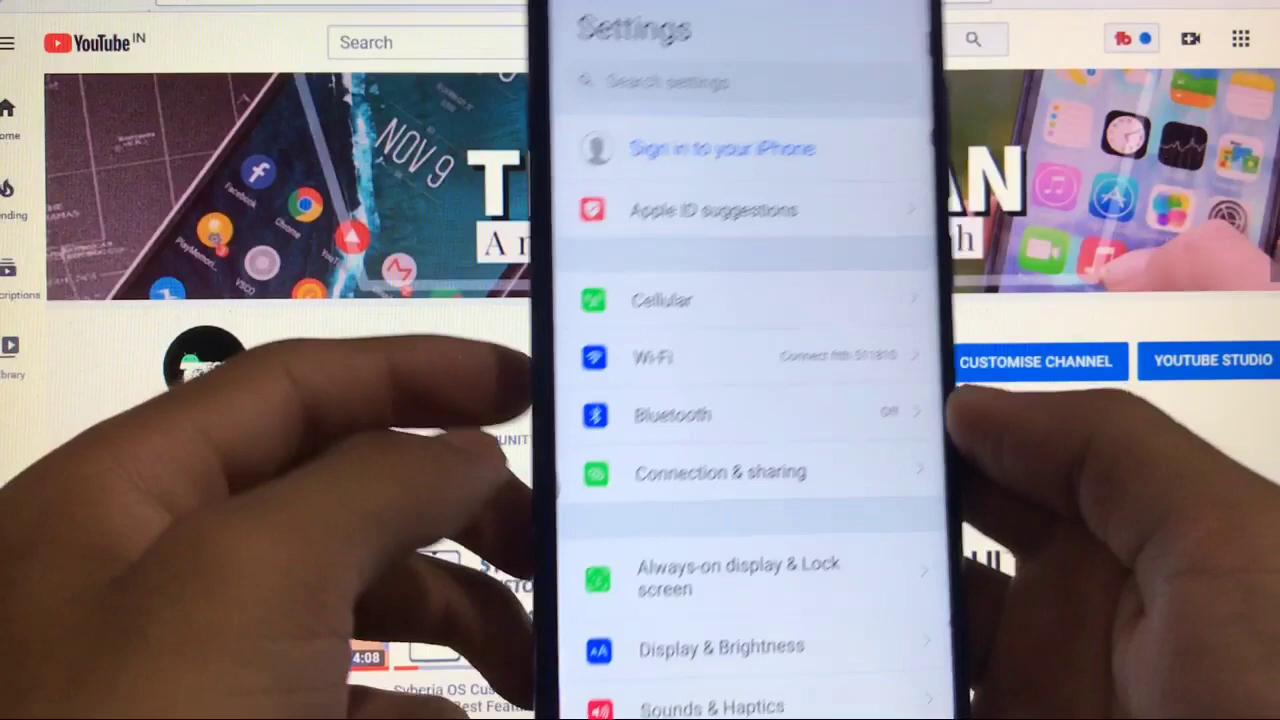
{"action": "scroll", "scroll_direction": "down", "scroll_amount": 3}
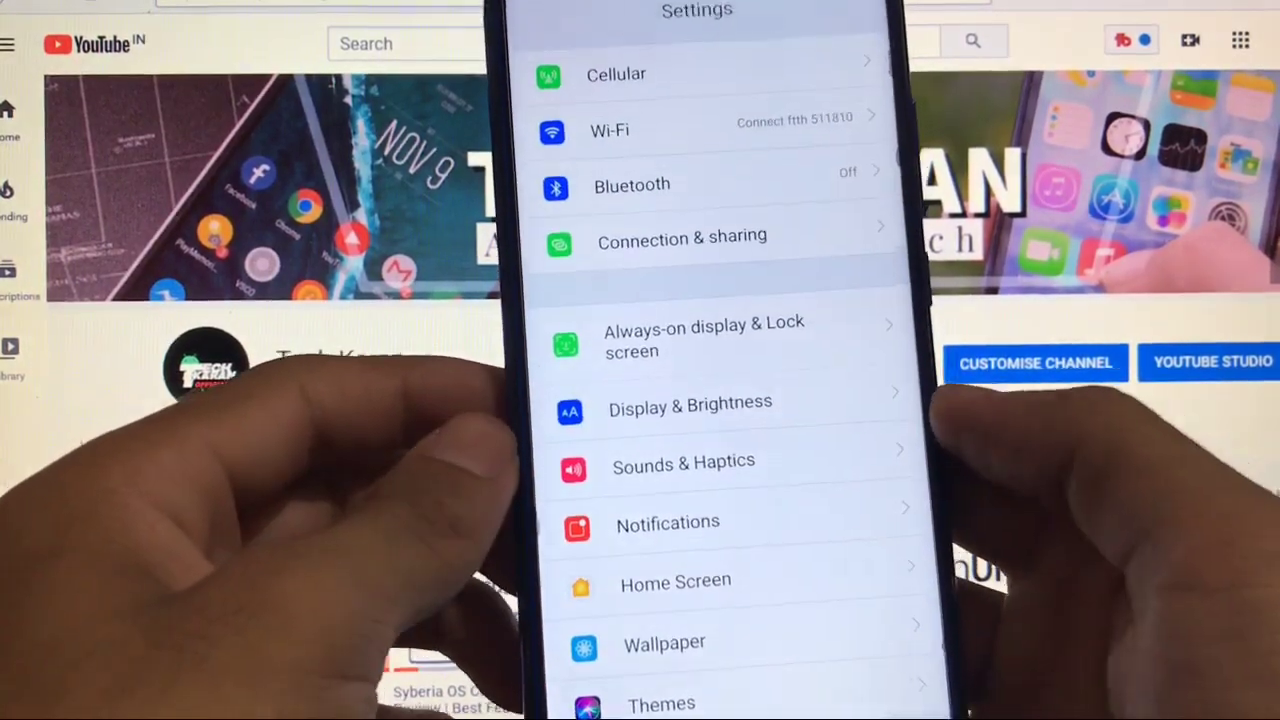
{"action": "scroll", "scroll_direction": "down", "scroll_amount": 3}
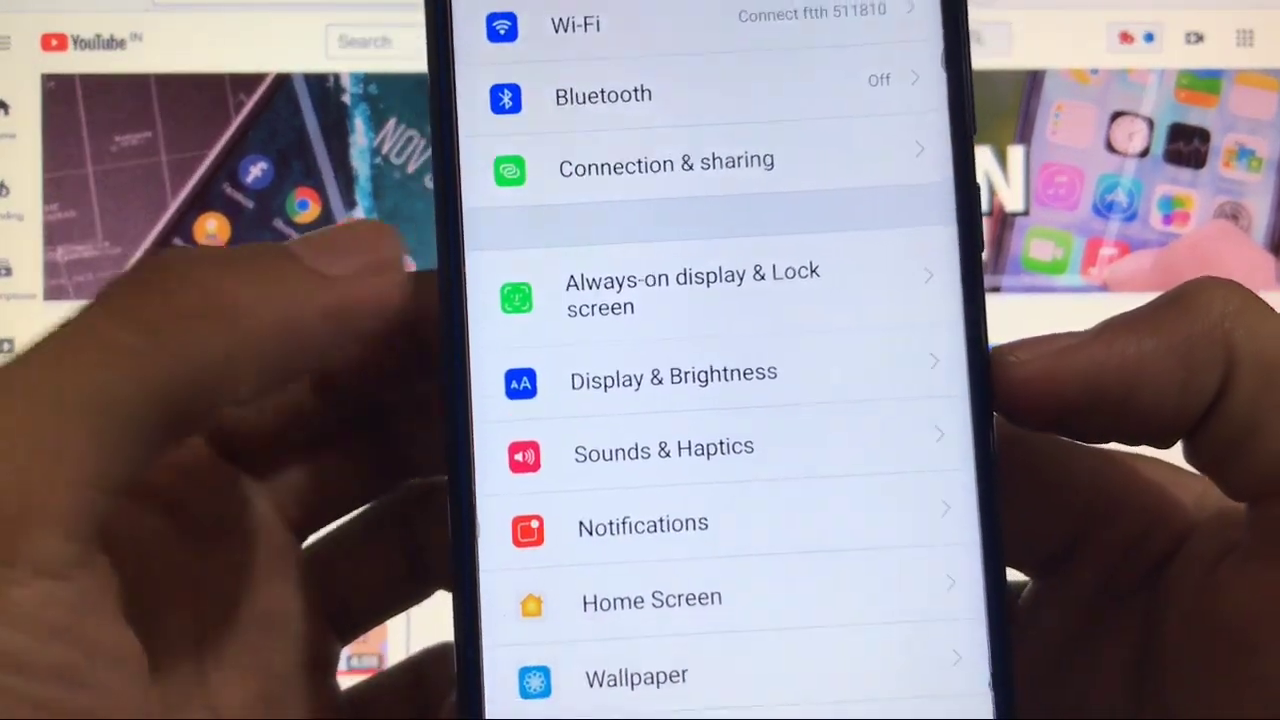
{"action": "left_click", "coordinate": [692, 288]}
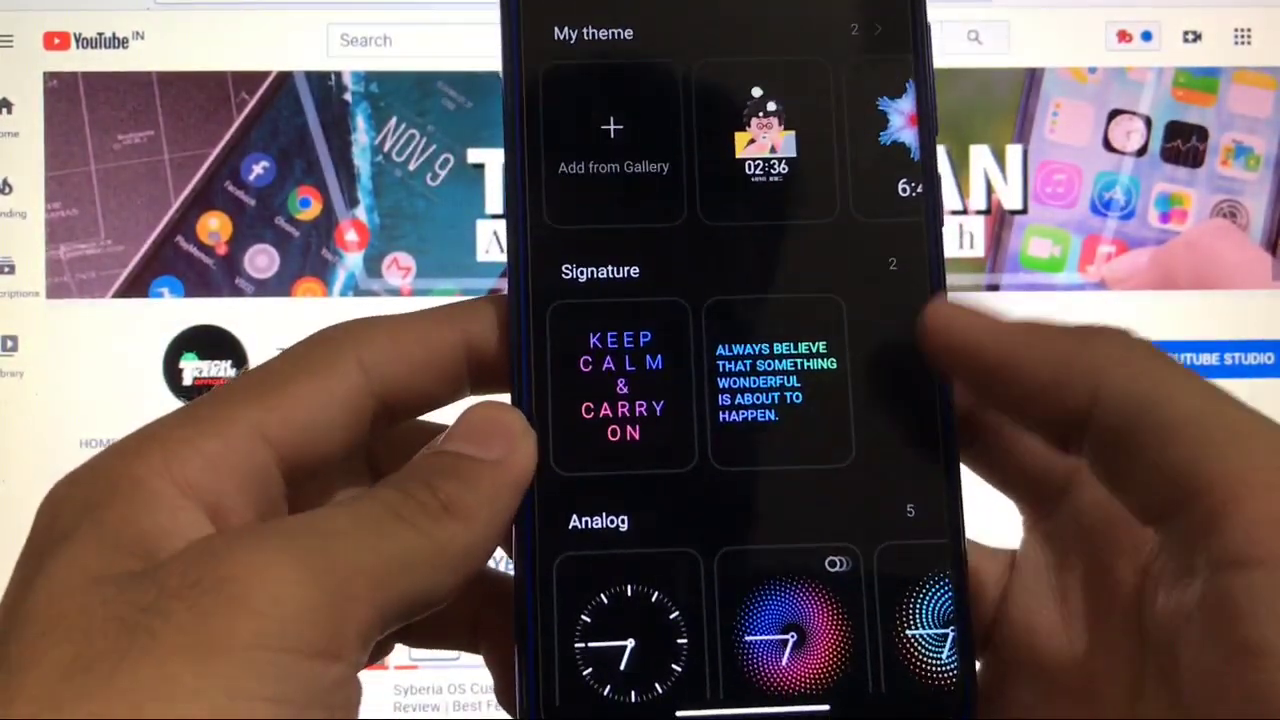
Step: Browse the clock style gallery through the Beautiful, Text and Creative funny categories
{"action": "scroll", "scroll_direction": "down", "scroll_amount": 3}
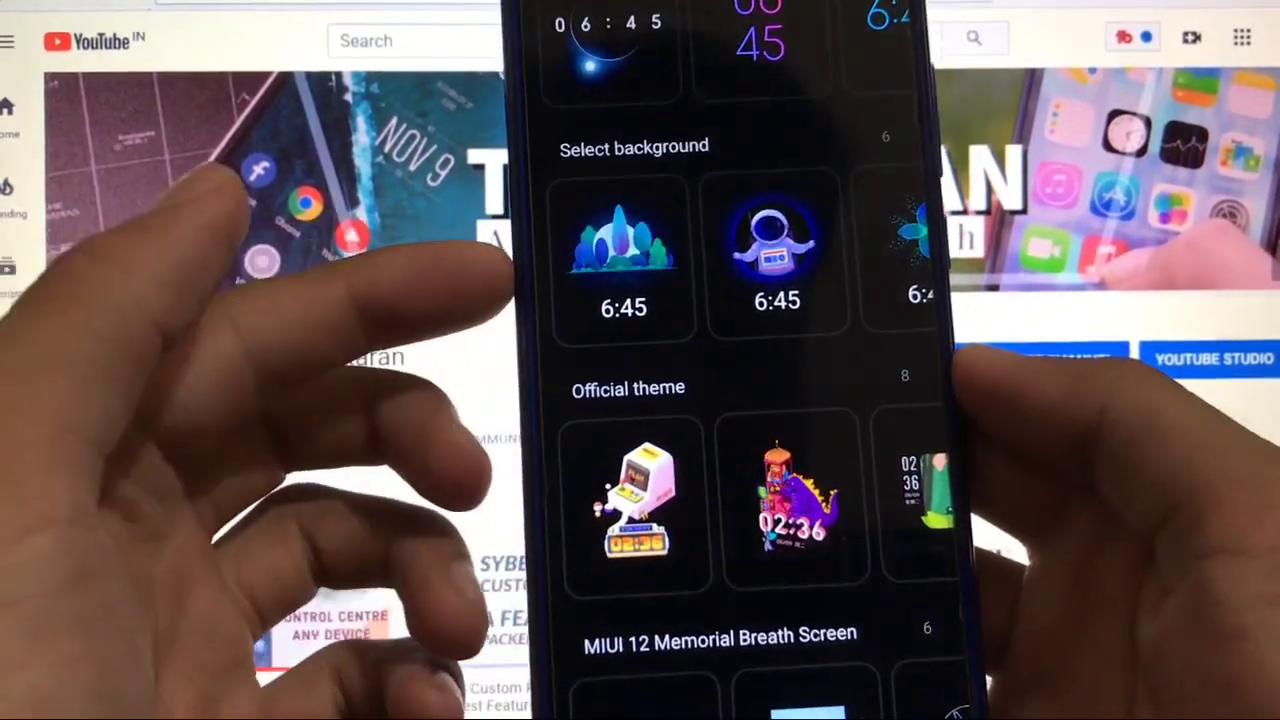
{"action": "scroll", "scroll_direction": "down", "scroll_amount": 3}
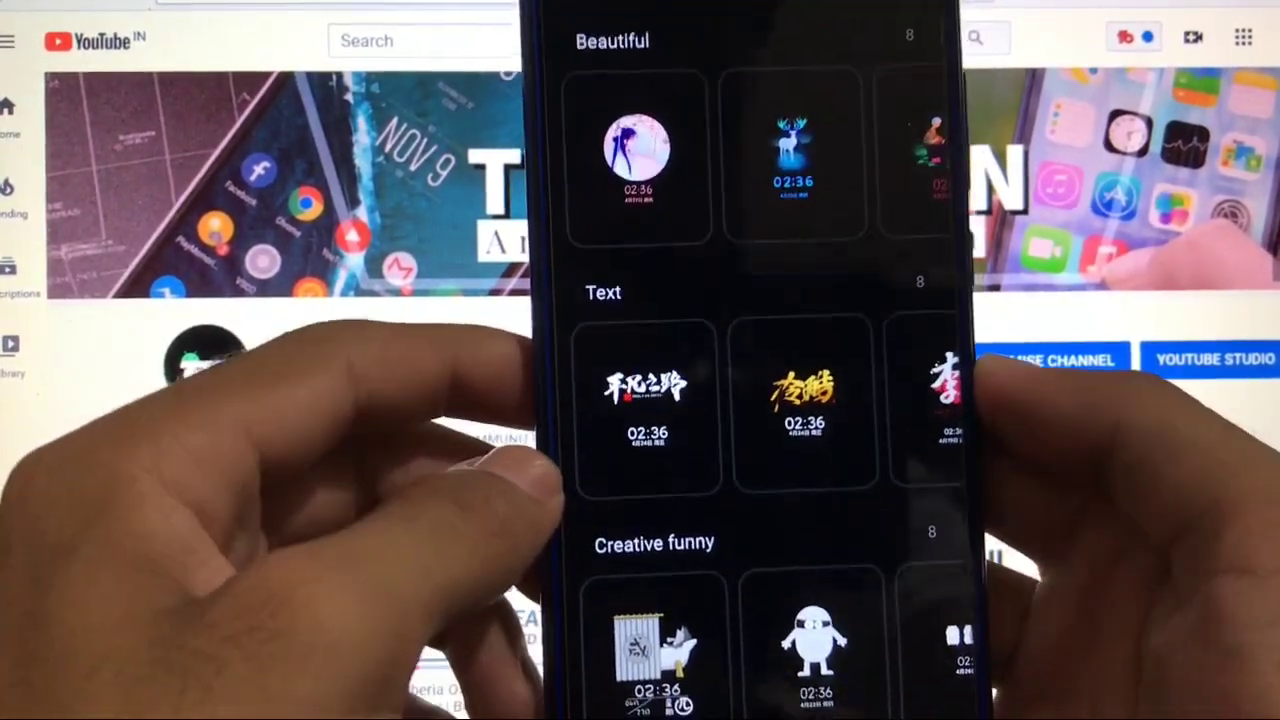
{"action": "scroll", "scroll_direction": "down", "scroll_amount": 3}
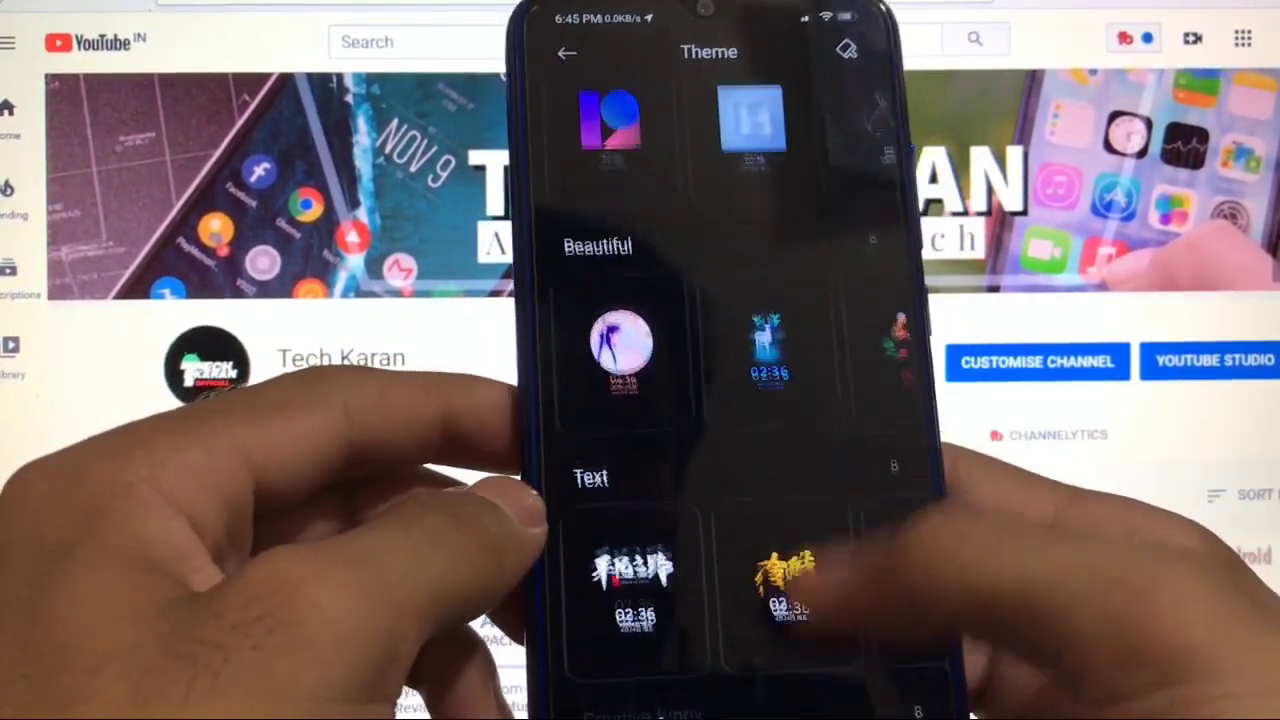
Step: Download and apply the Fantasy White Deer always-on clock, then return home
{"action": "left_click", "coordinate": [768, 350]}
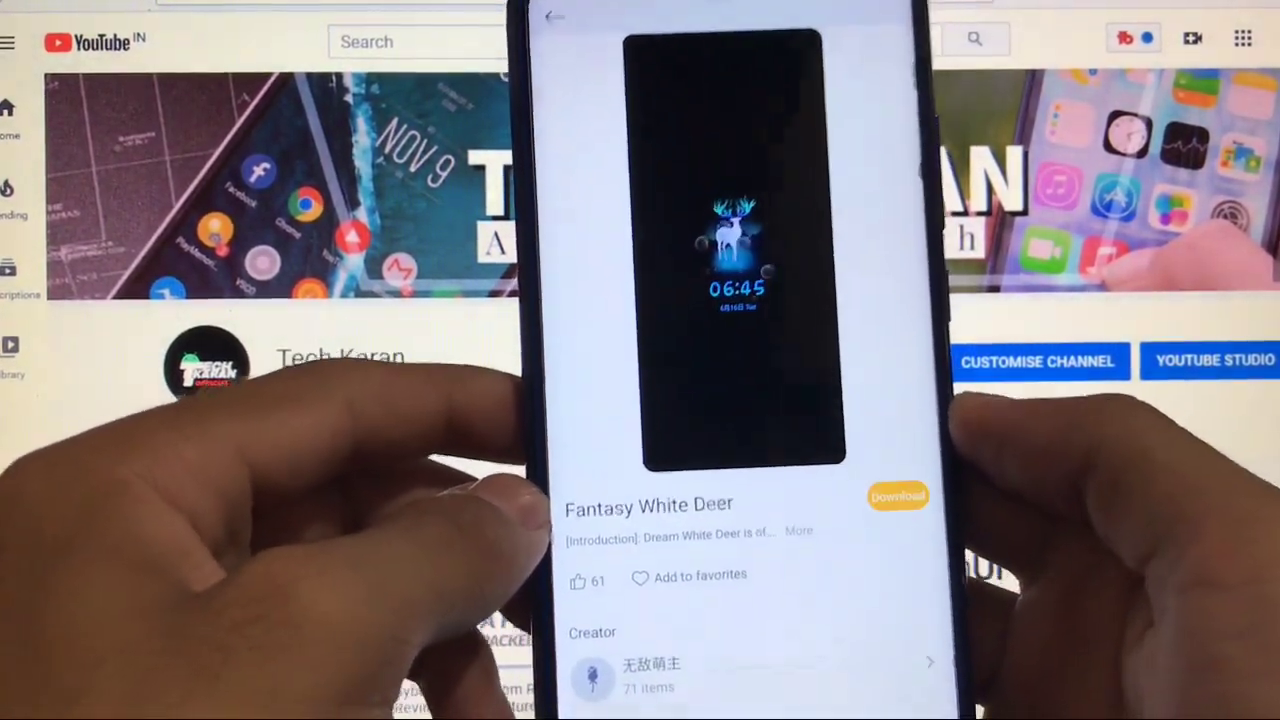
{"action": "left_click", "coordinate": [896, 496]}
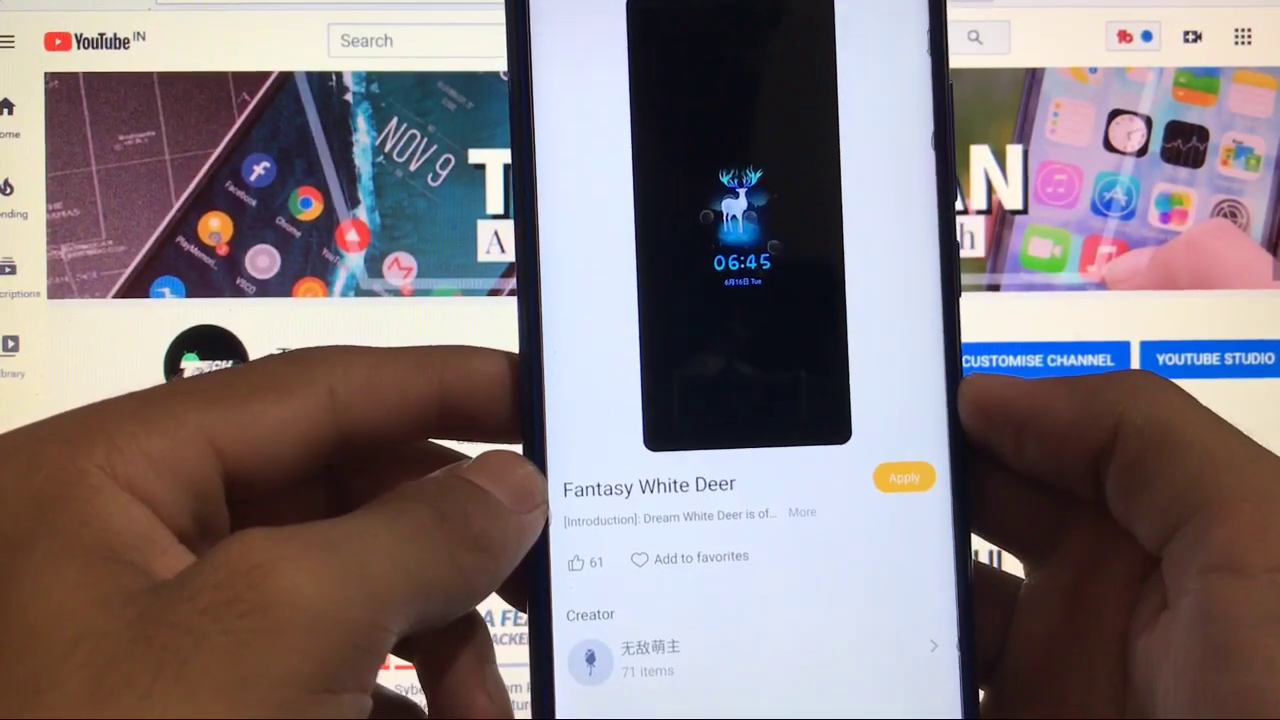
{"action": "left_click", "coordinate": [904, 476]}
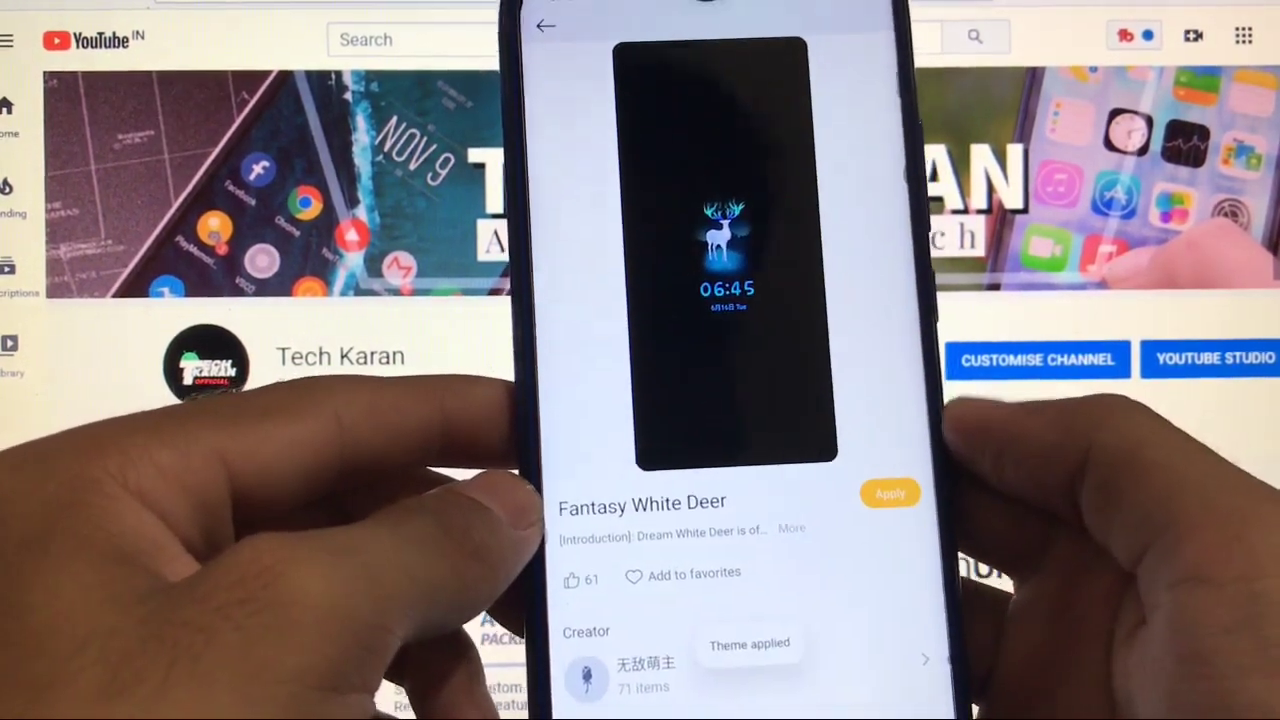
{"action": "left_click", "coordinate": [888, 492]}
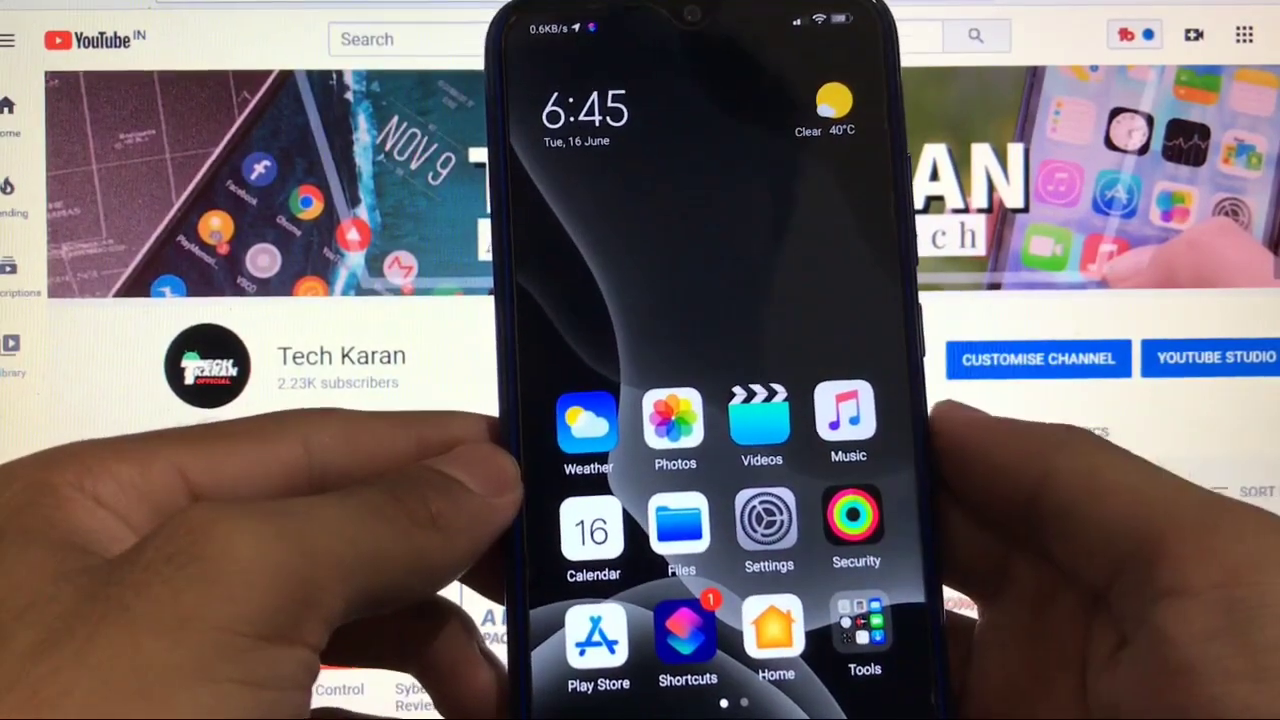
Step: Return to Always-on display & Lock screen settings and scroll to the charging options
{"action": "left_click", "coordinate": [768, 524]}
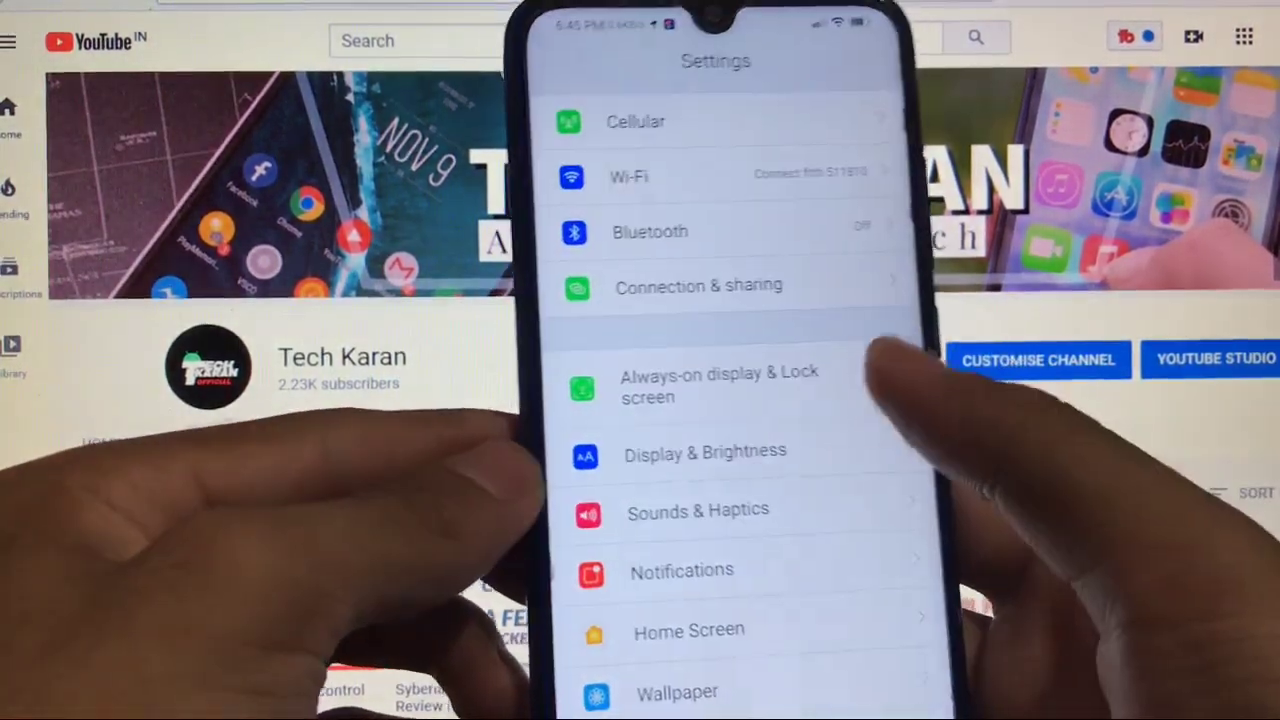
{"action": "left_click", "coordinate": [720, 384]}
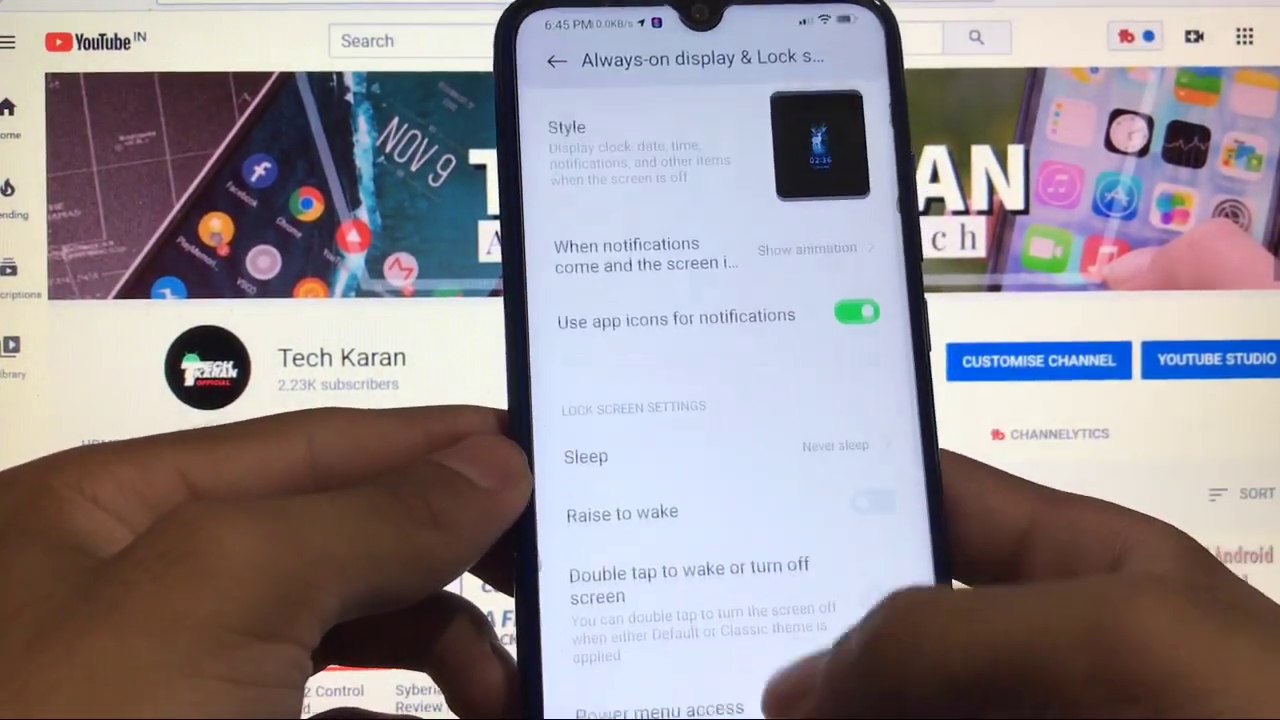
{"action": "scroll", "scroll_direction": "down", "scroll_amount": 3}
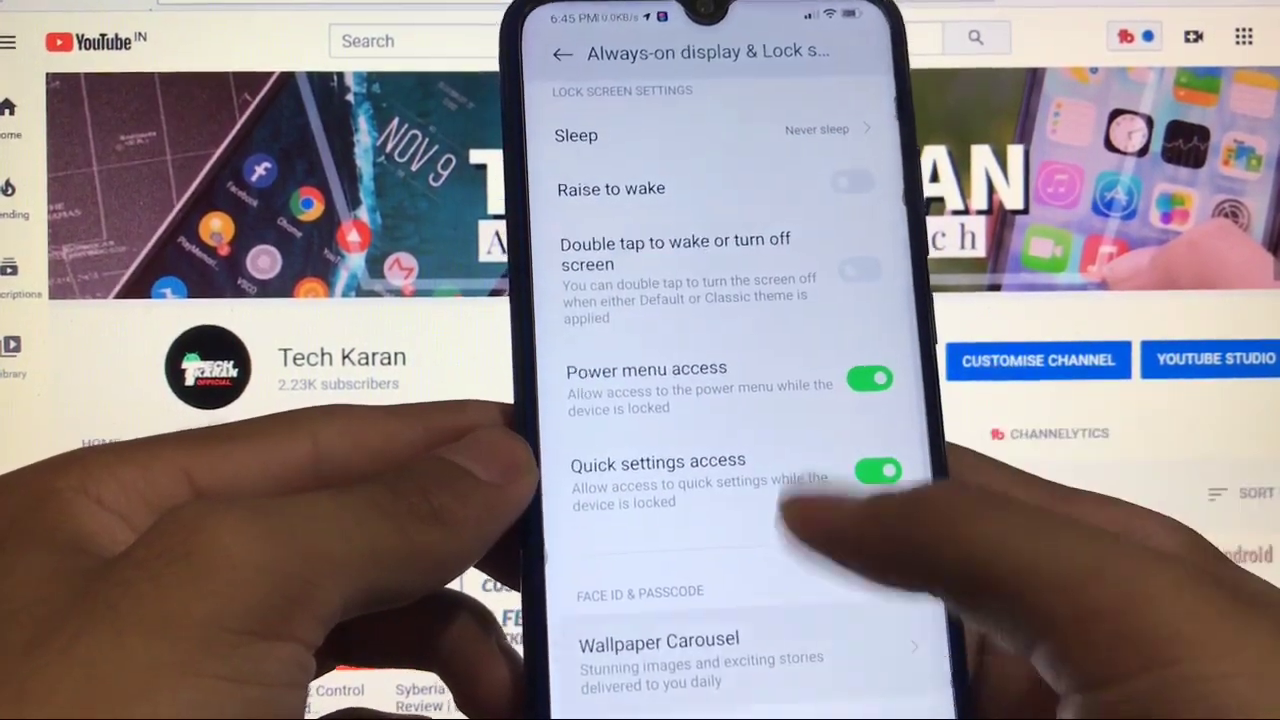
{"action": "scroll", "scroll_direction": "down", "scroll_amount": 3}
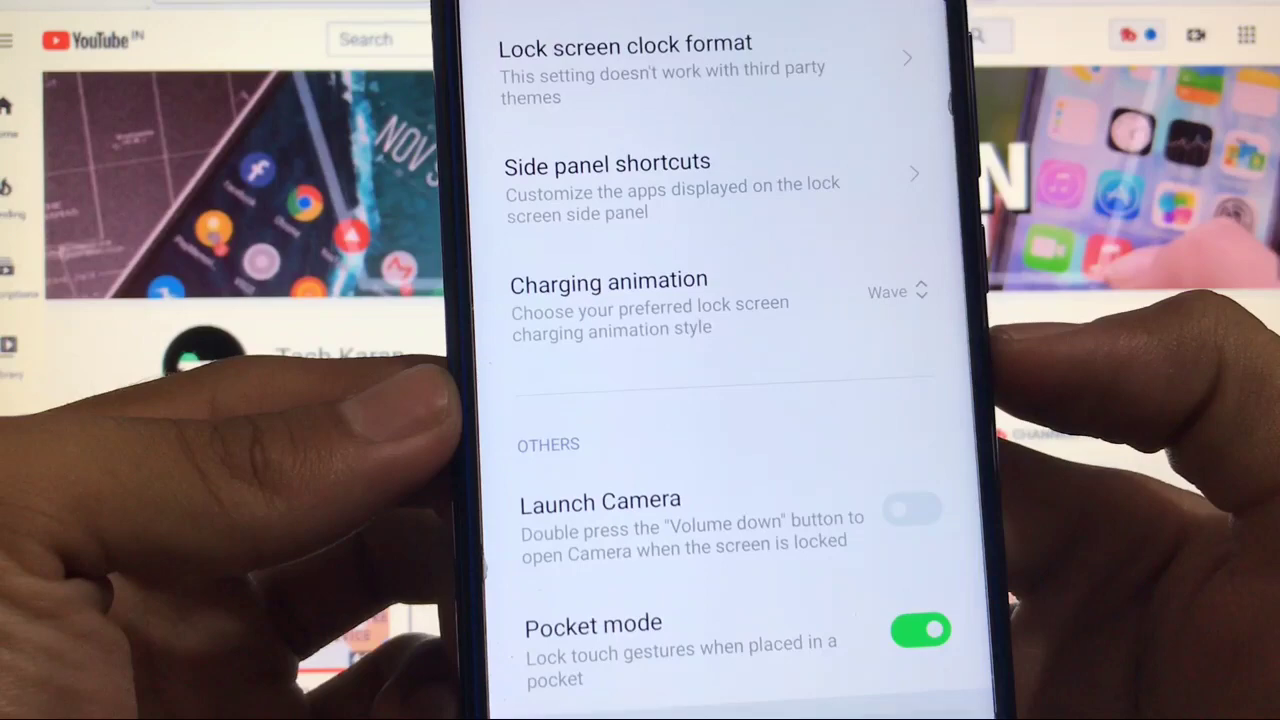
Step: Keep Wave as the charging animation and go back to the main Settings list
{"action": "left_click", "coordinate": [886, 292]}
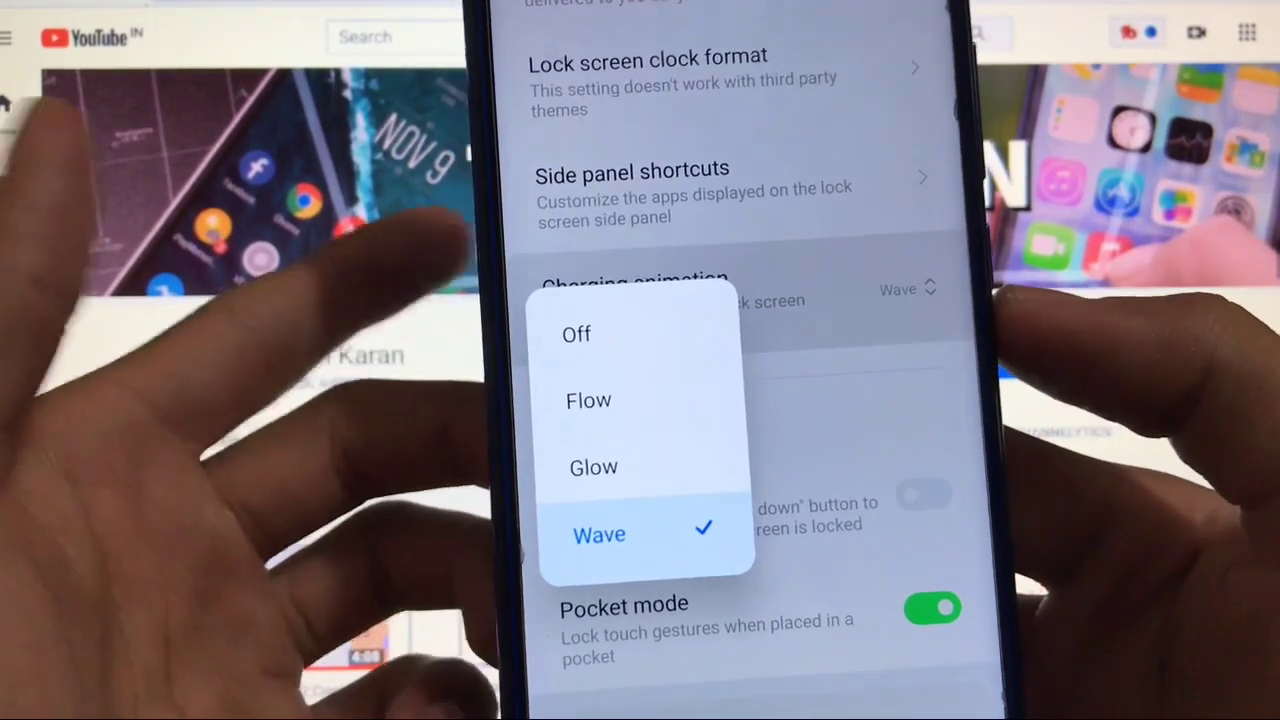
{"action": "left_click", "coordinate": [600, 534]}
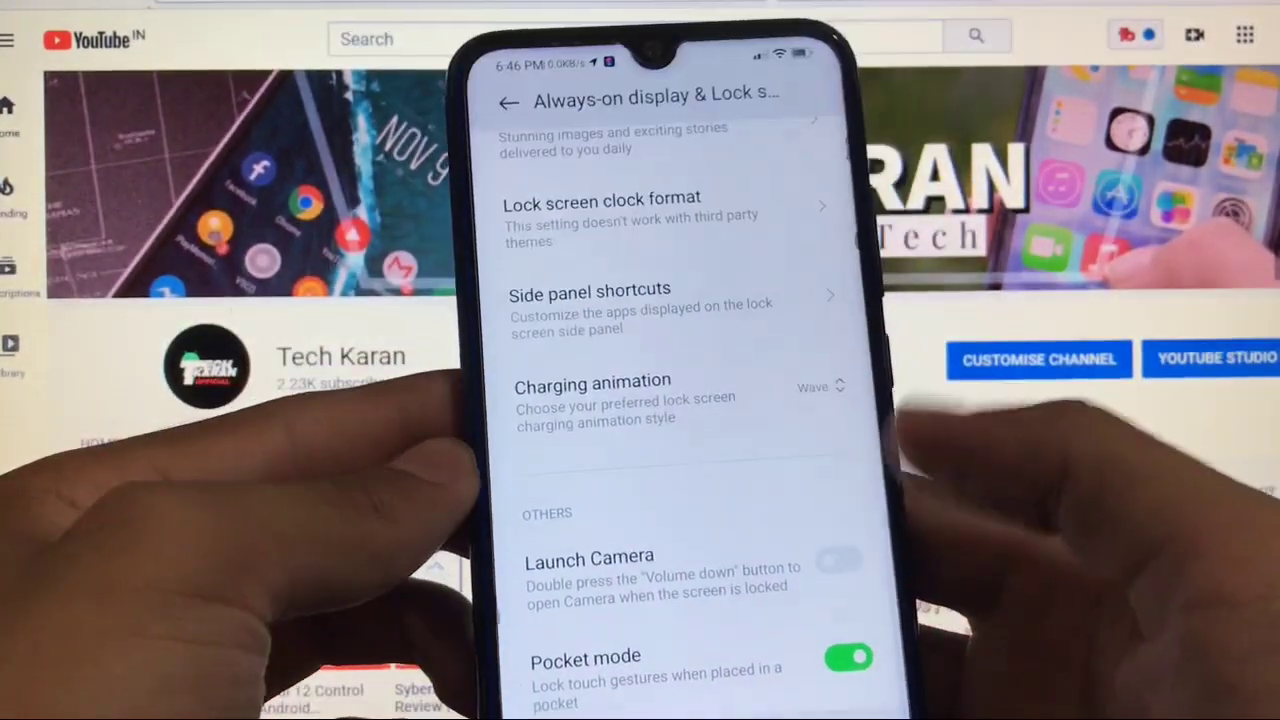
{"action": "left_click", "coordinate": [508, 104]}
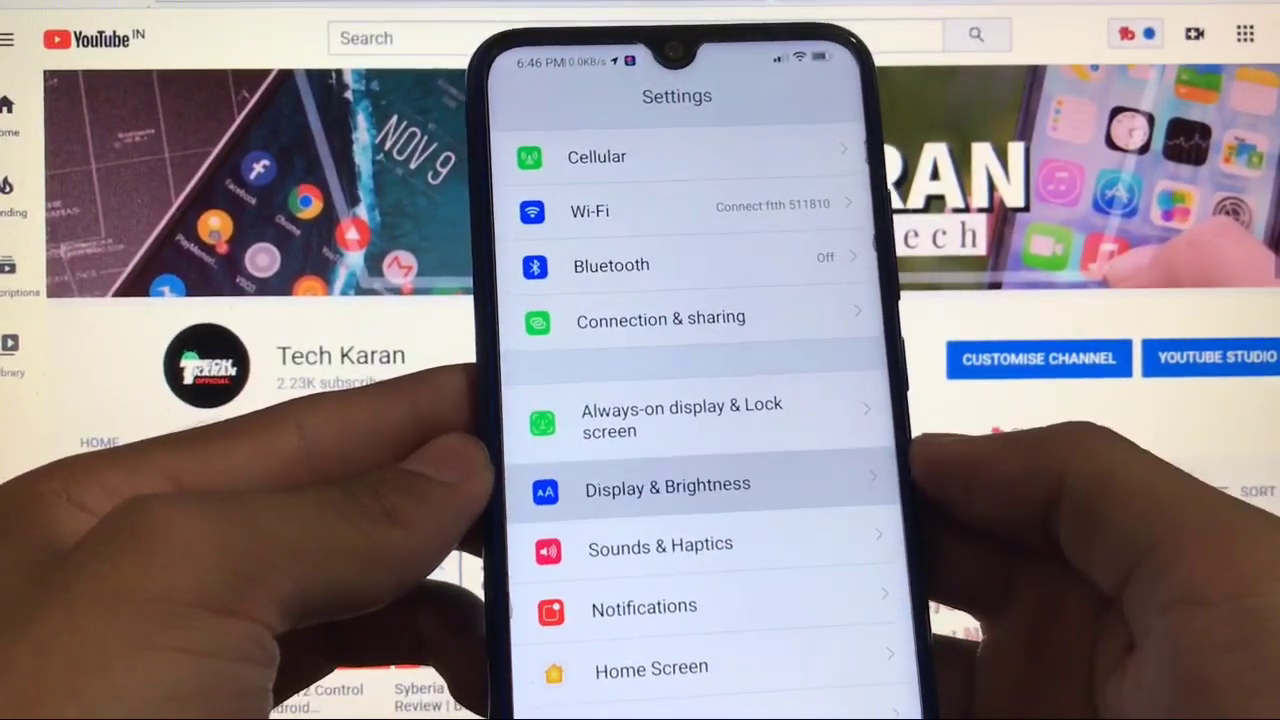
Step: From Display & Brightness, reach the Control center & Notification shade page
{"action": "left_click", "coordinate": [668, 486]}
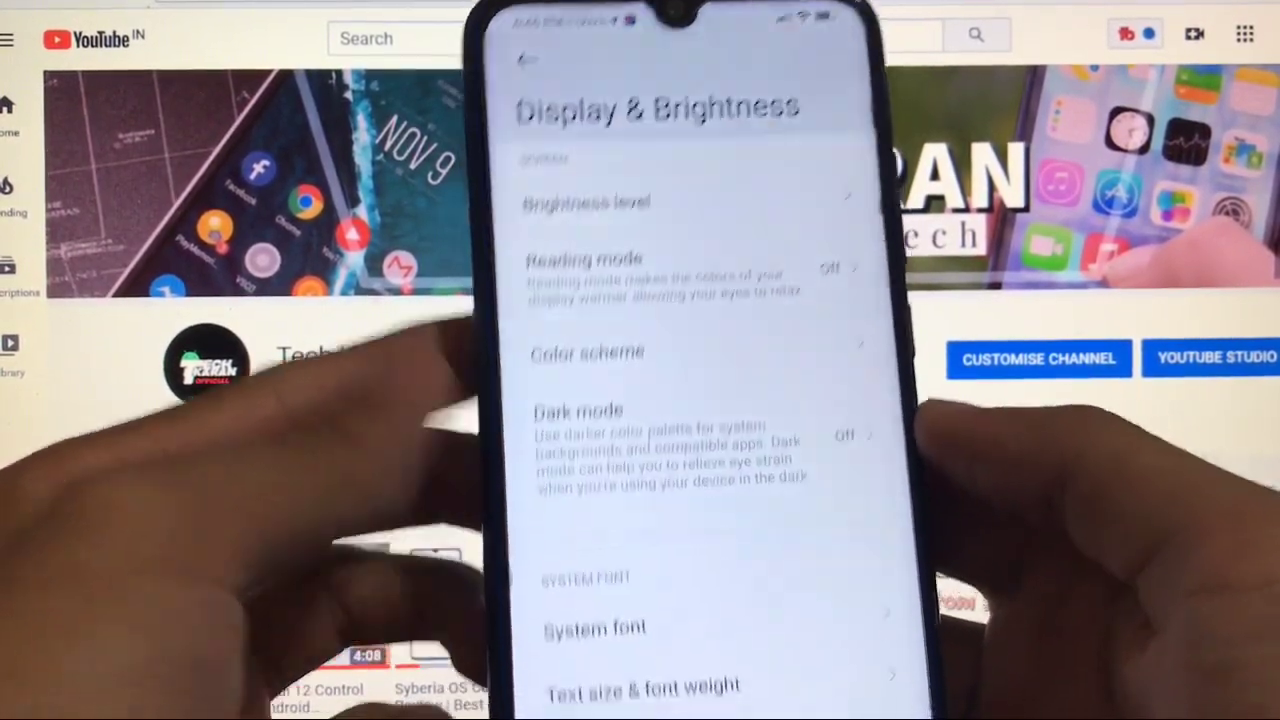
{"action": "scroll", "scroll_direction": "down", "scroll_amount": 3}
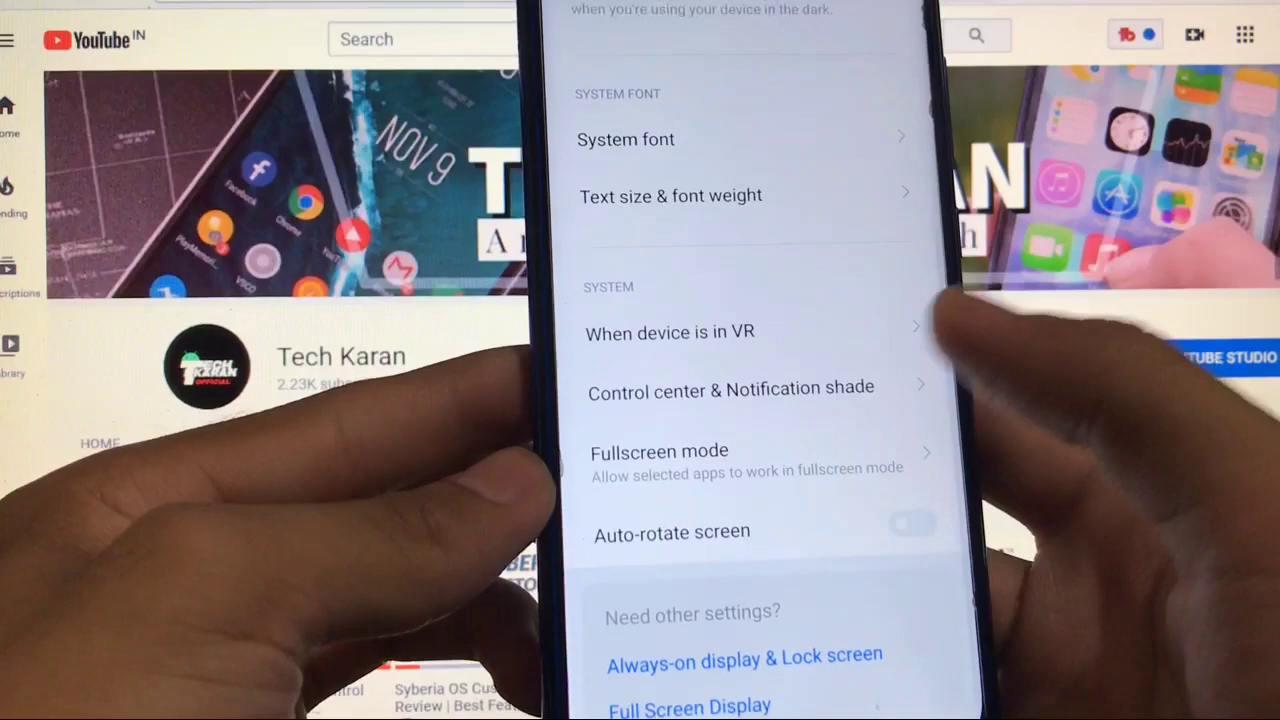
{"action": "left_click", "coordinate": [730, 388]}
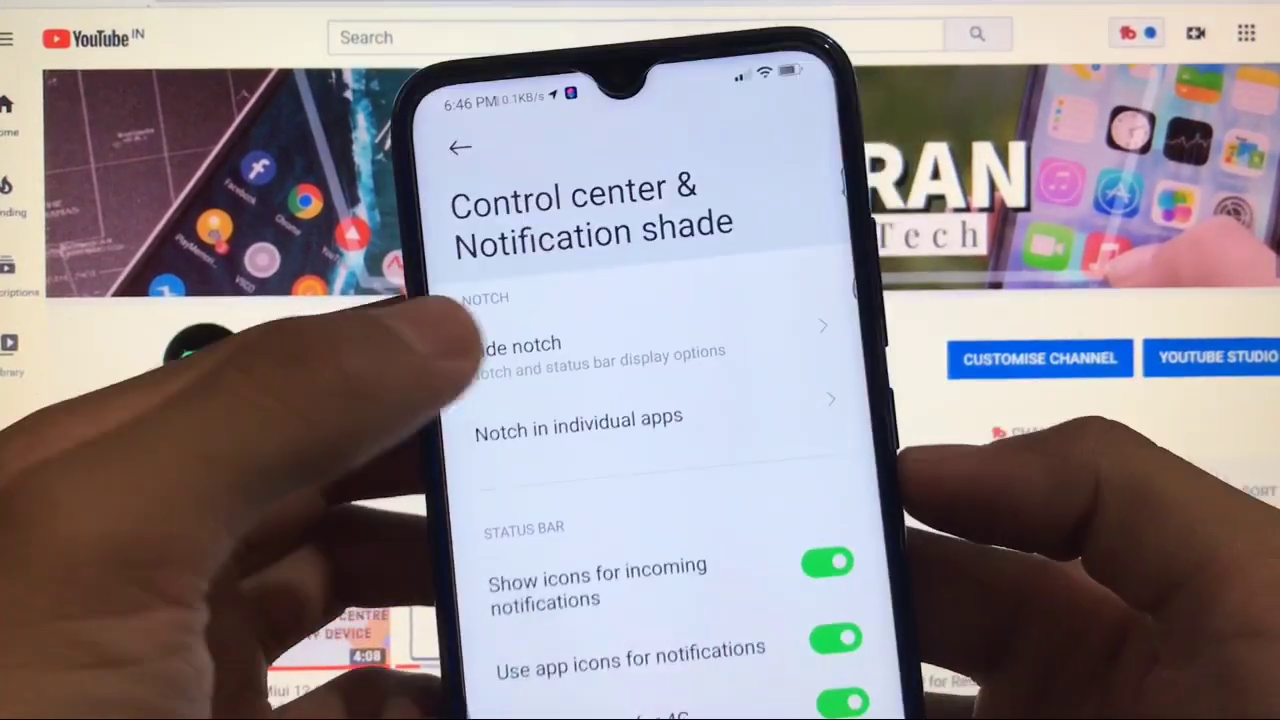
Step: Choose a Hide notch option instead of Don't hide, then return to the shade settings
{"action": "left_click", "coordinate": [516, 344]}
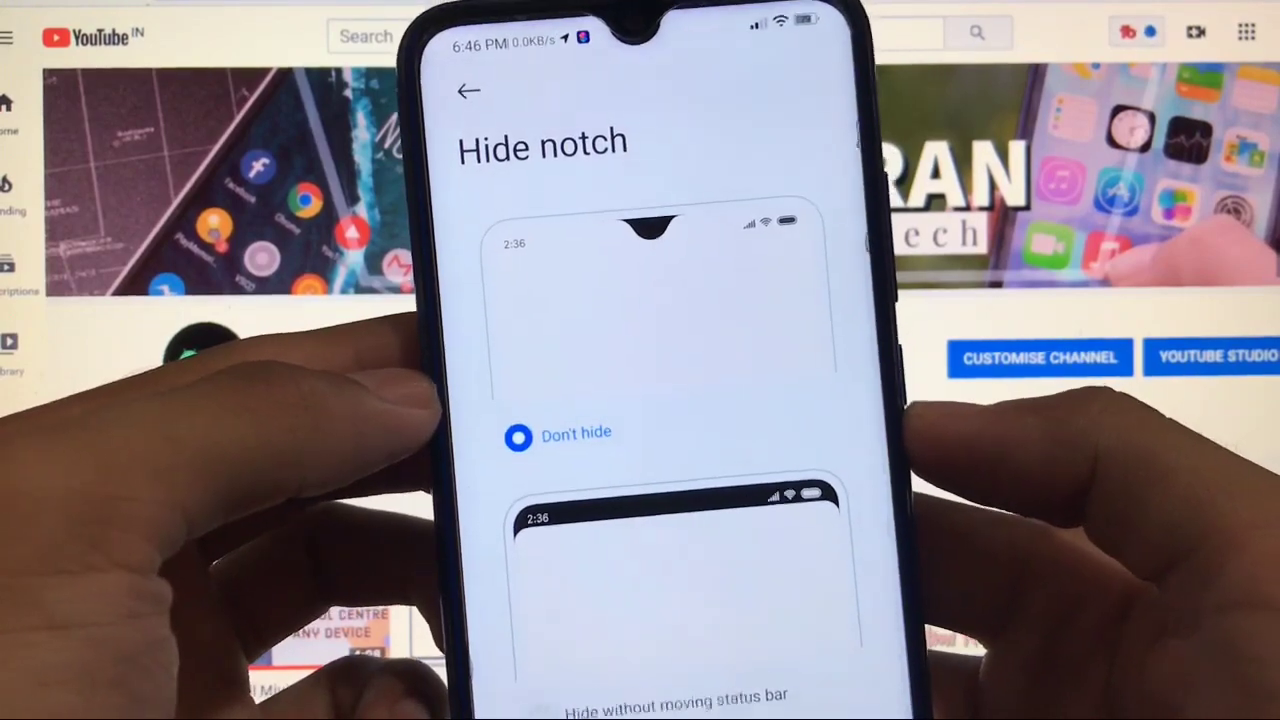
{"action": "scroll", "scroll_direction": "down", "scroll_amount": 3}
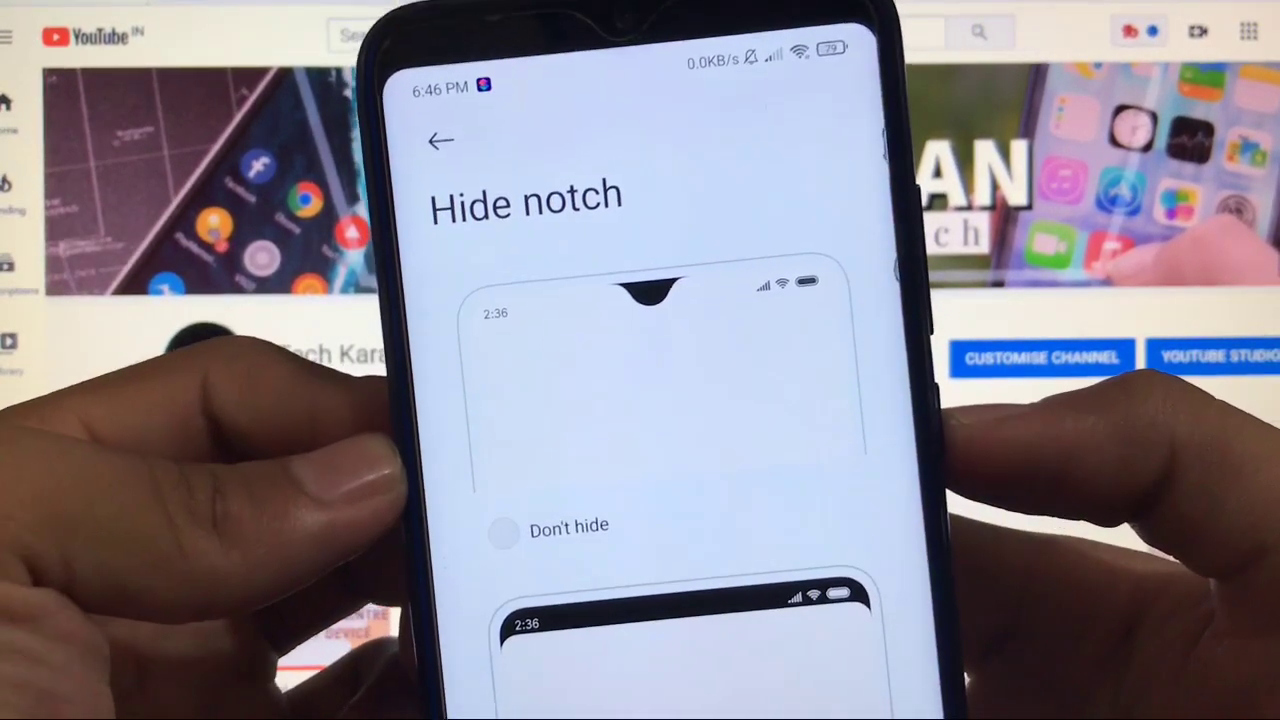
{"action": "left_click", "coordinate": [440, 140]}
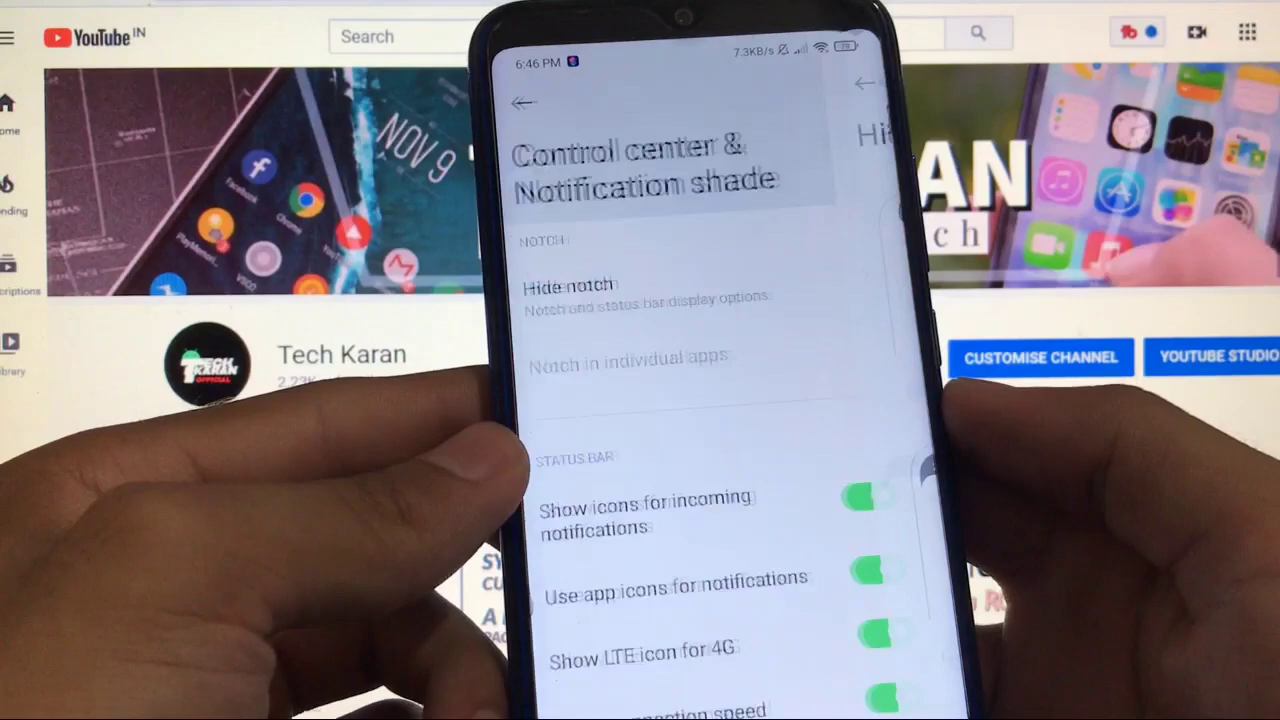
Step: Scroll through the status bar and control center toggles, leaving them all on
{"action": "scroll", "scroll_direction": "down", "scroll_amount": 3}
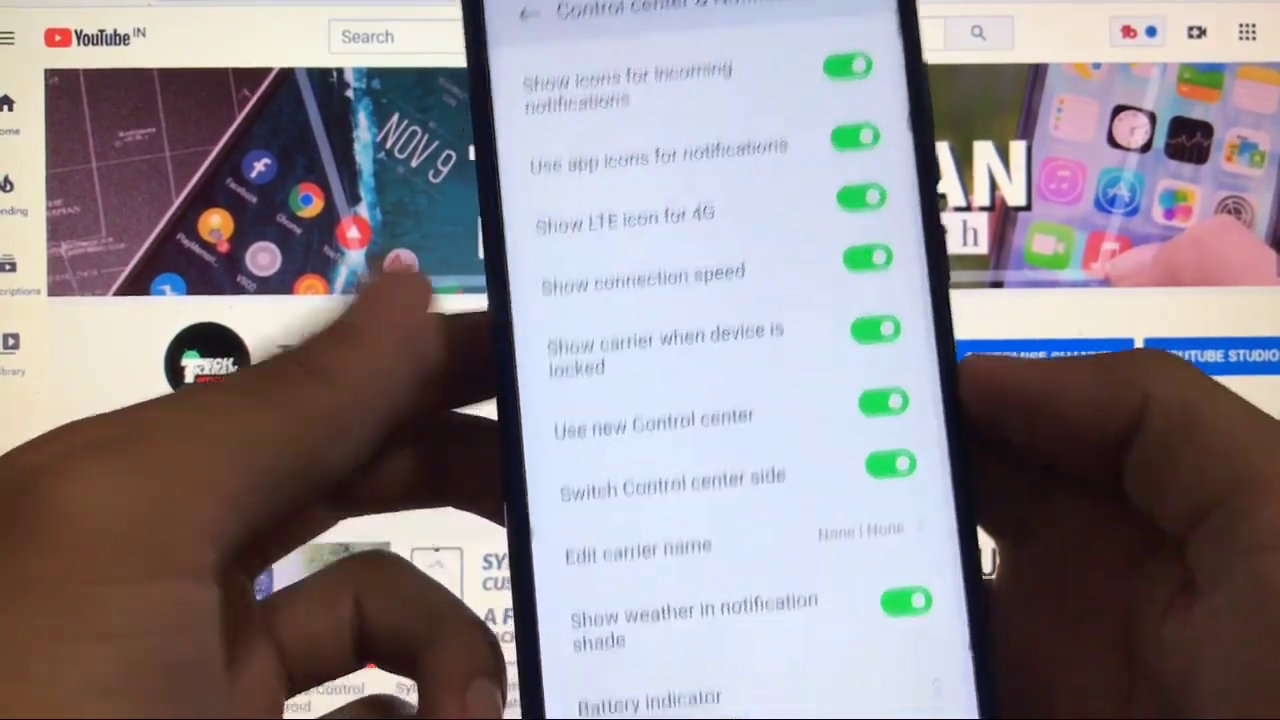
{"action": "scroll", "scroll_direction": "down", "scroll_amount": 3}
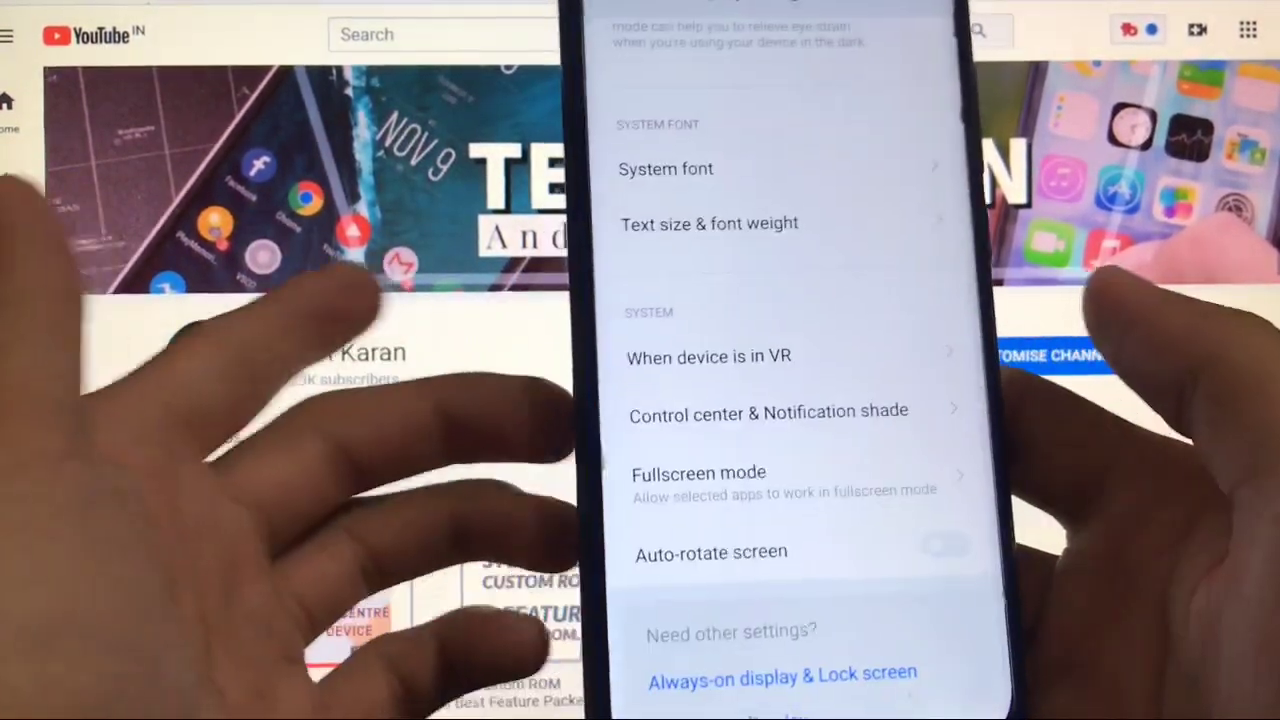
{"action": "scroll", "scroll_direction": "down", "scroll_amount": 3}
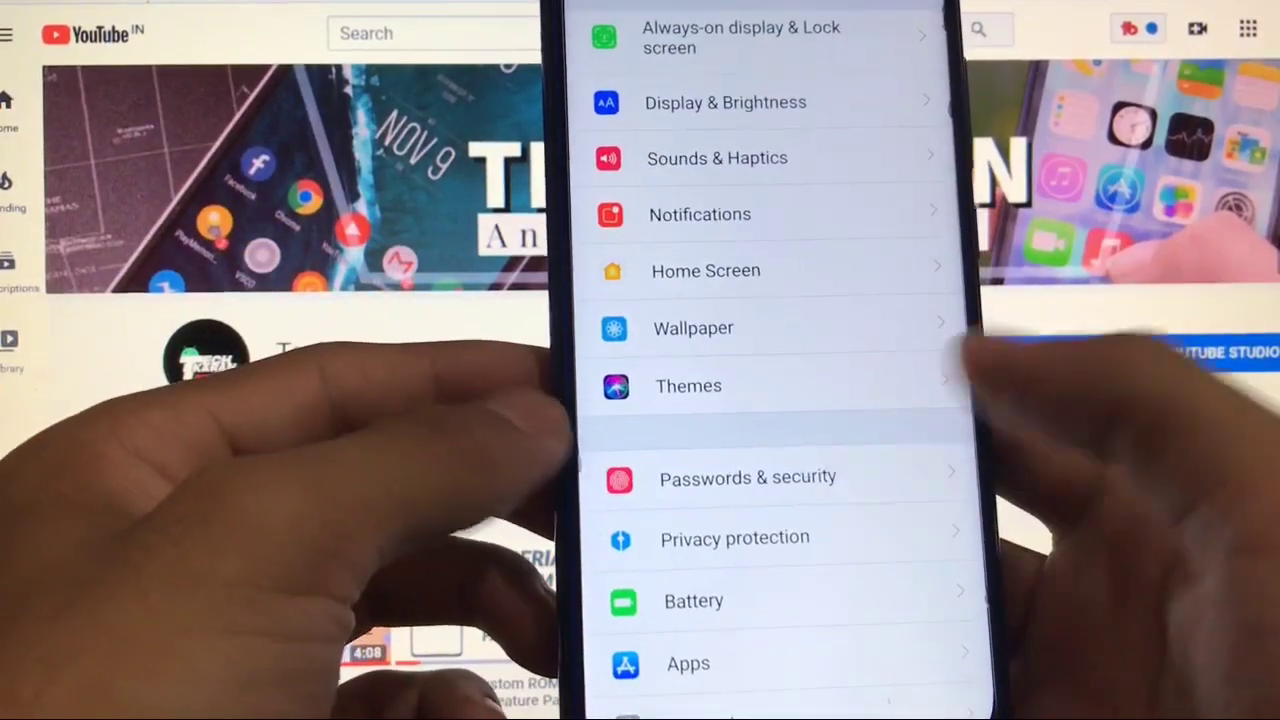
Step: View Passwords & security with password and face unlock on, then back to Settings
{"action": "left_click", "coordinate": [748, 476]}
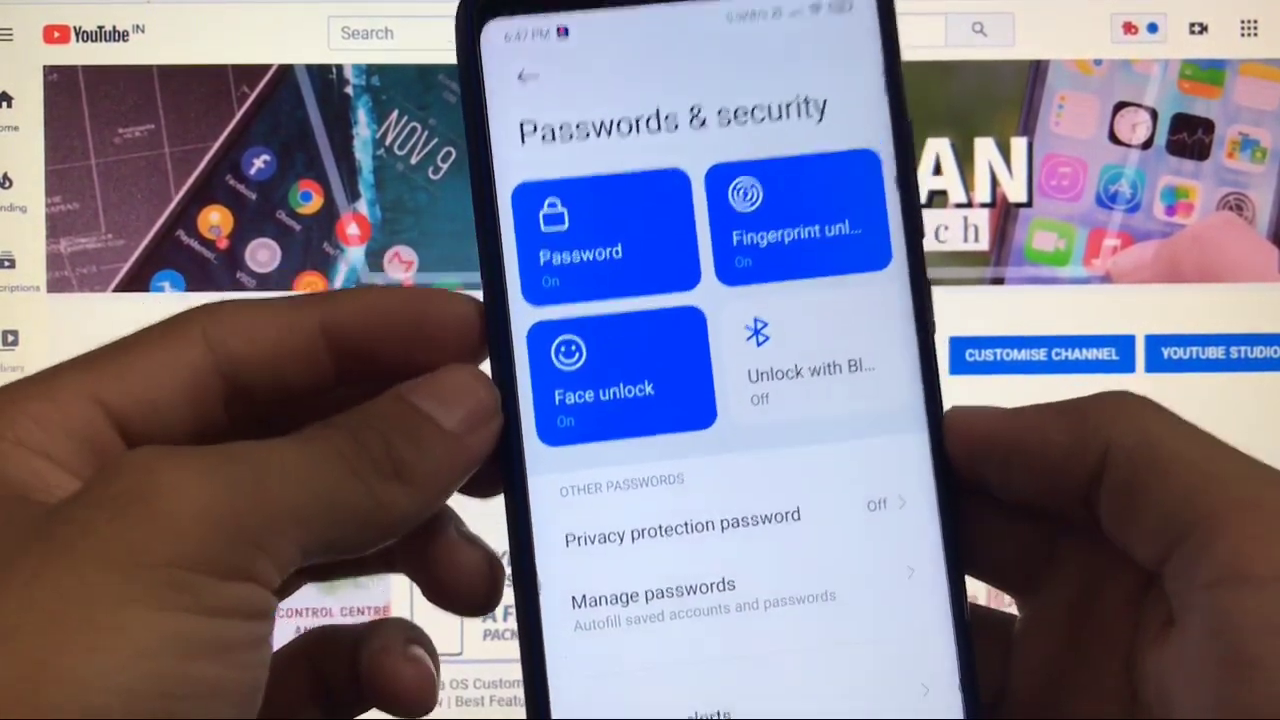
{"action": "left_click", "coordinate": [528, 76]}
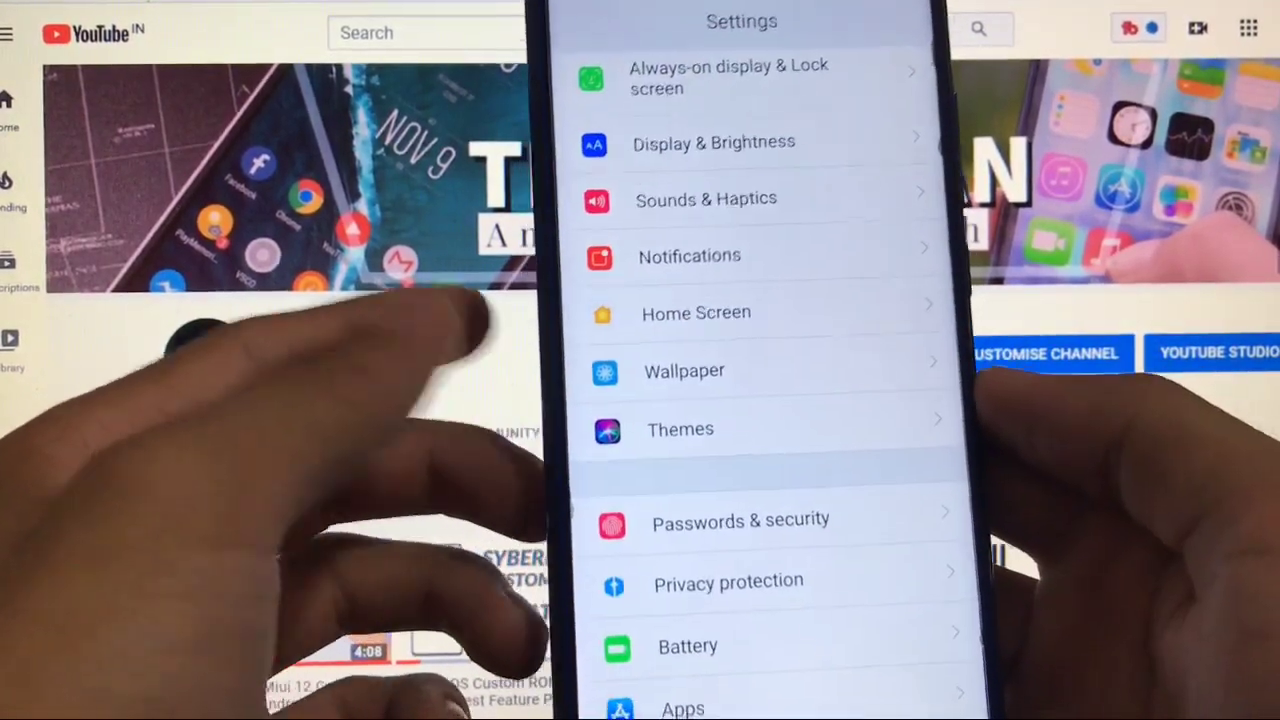
Step: Browse to the bottom of the Settings list, then leave Settings and launch the Camera in Photo mode
{"action": "scroll", "scroll_direction": "down", "scroll_amount": 3}
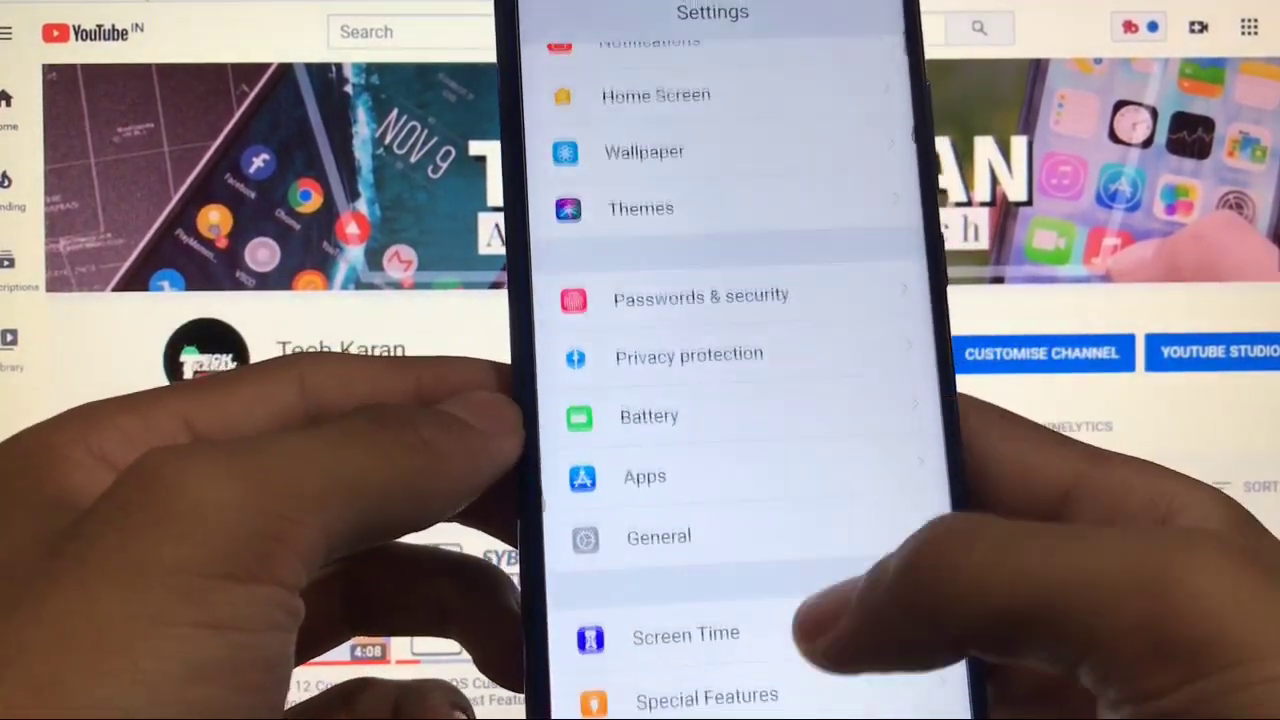
{"action": "scroll", "scroll_direction": "down", "scroll_amount": 3}
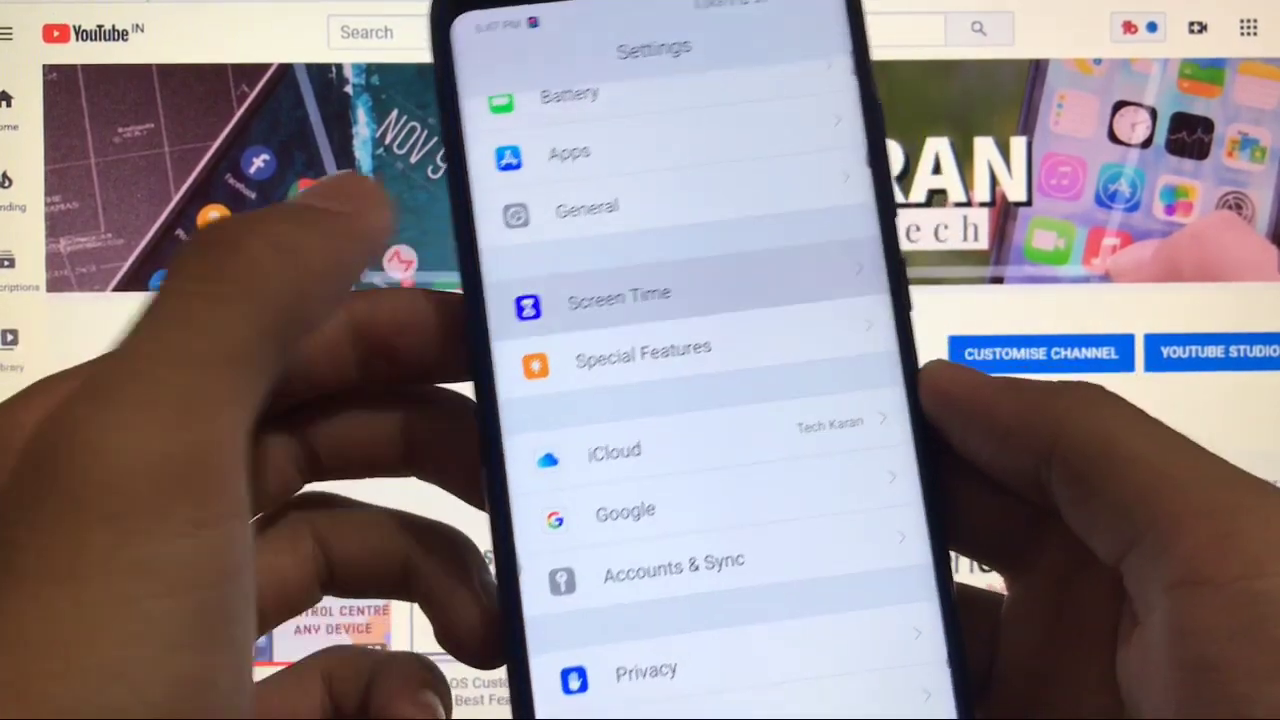
{"action": "left_click", "coordinate": [618, 300]}
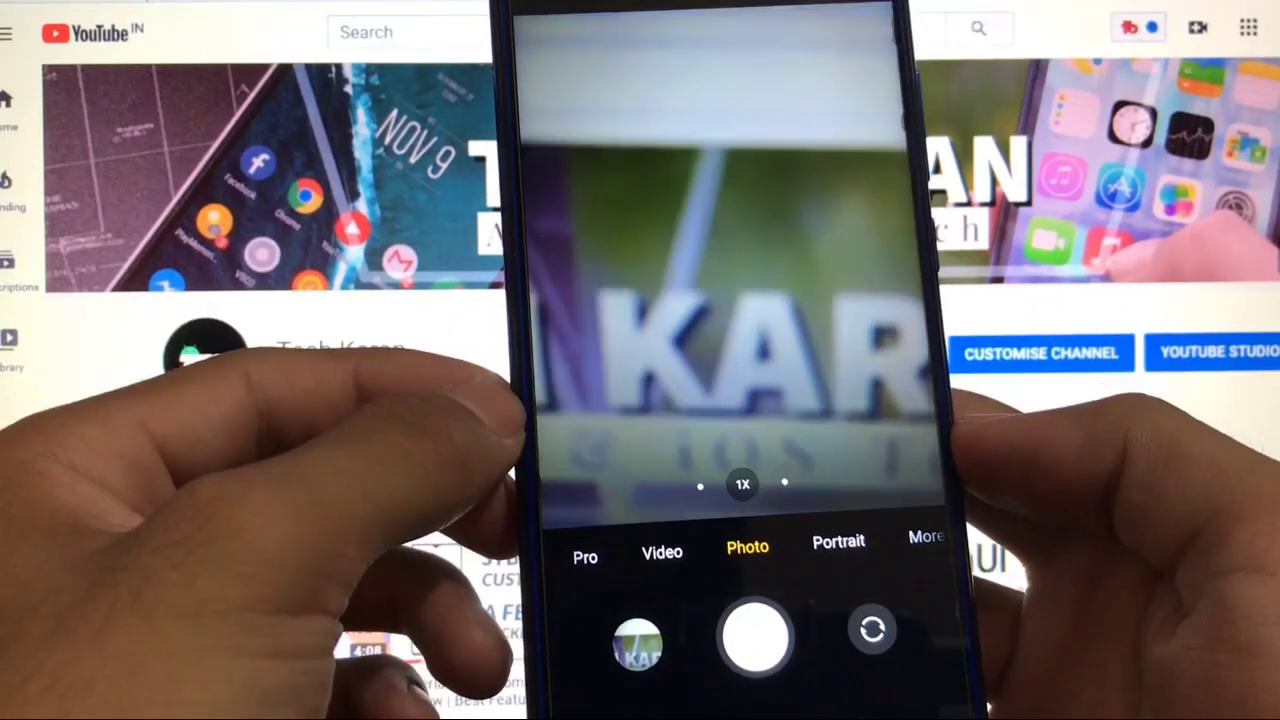
Step: Switch the camera to Portrait mode, then to Video mode
{"action": "left_click", "coordinate": [838, 540]}
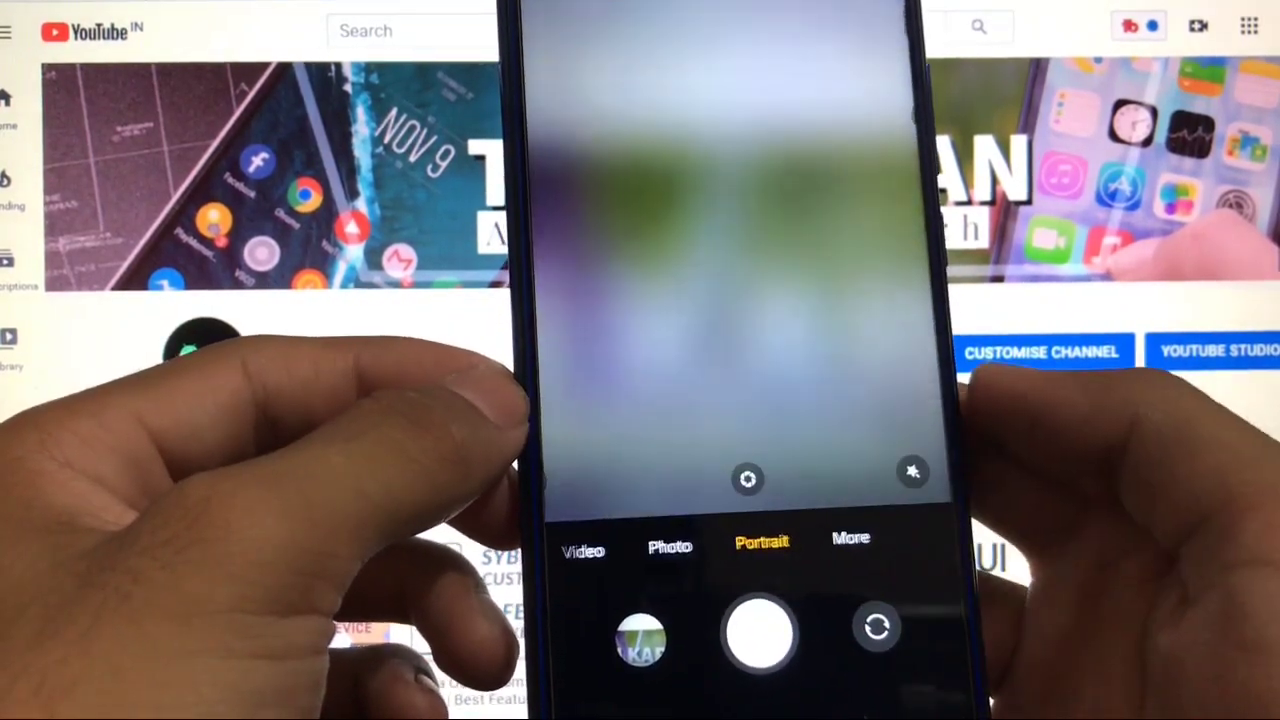
{"action": "left_click", "coordinate": [728, 244]}
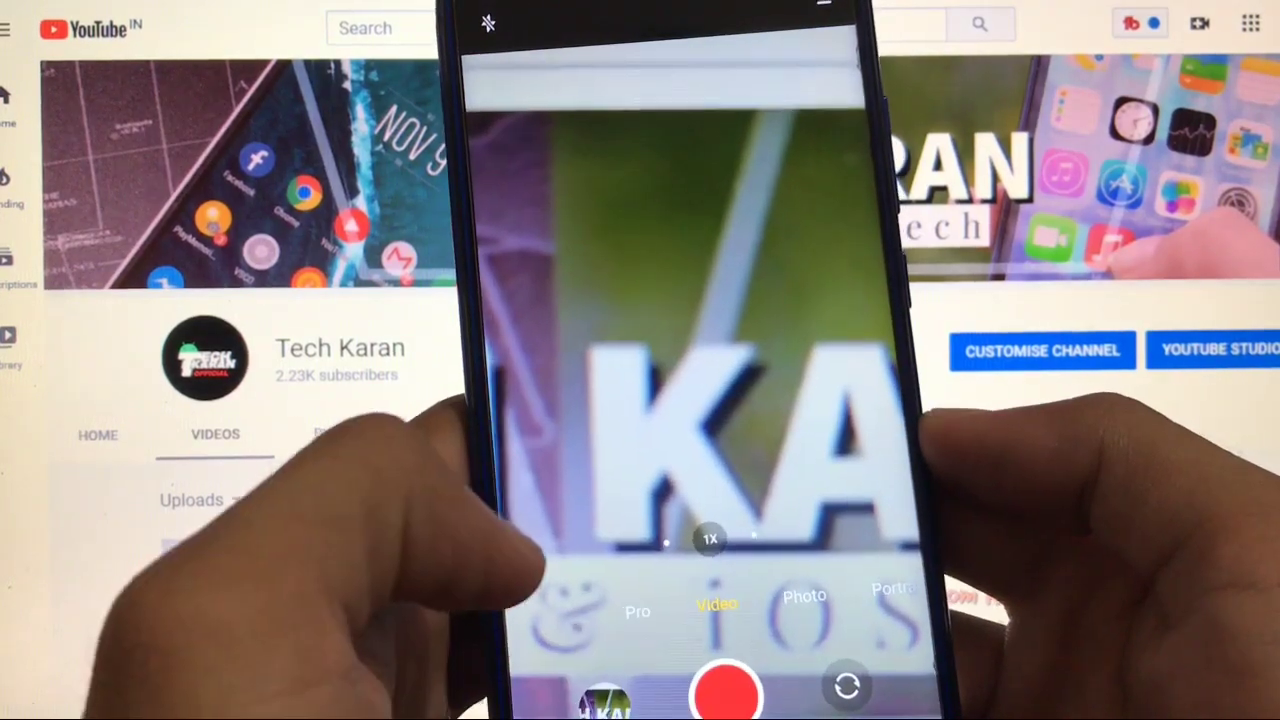
Step: View and close the camera's extra photo options panel, then swipe to the first home screen page
{"action": "left_click", "coordinate": [728, 692]}
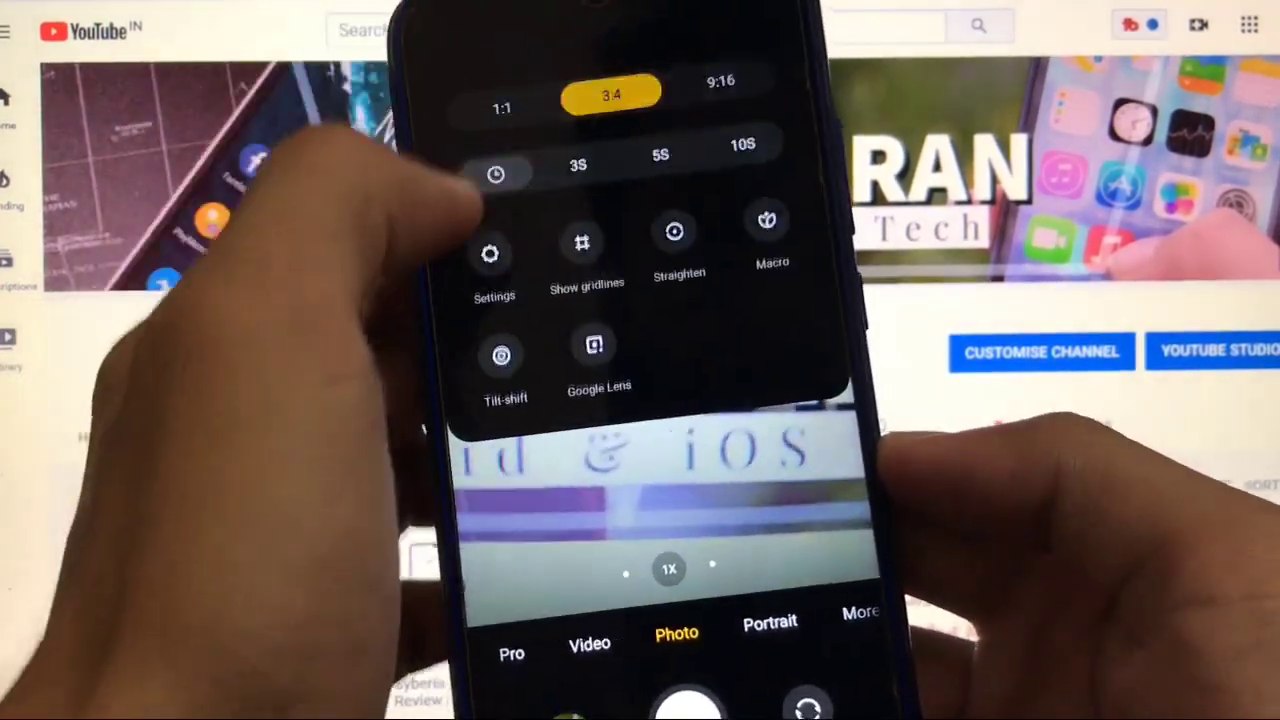
{"action": "left_click", "coordinate": [772, 220]}
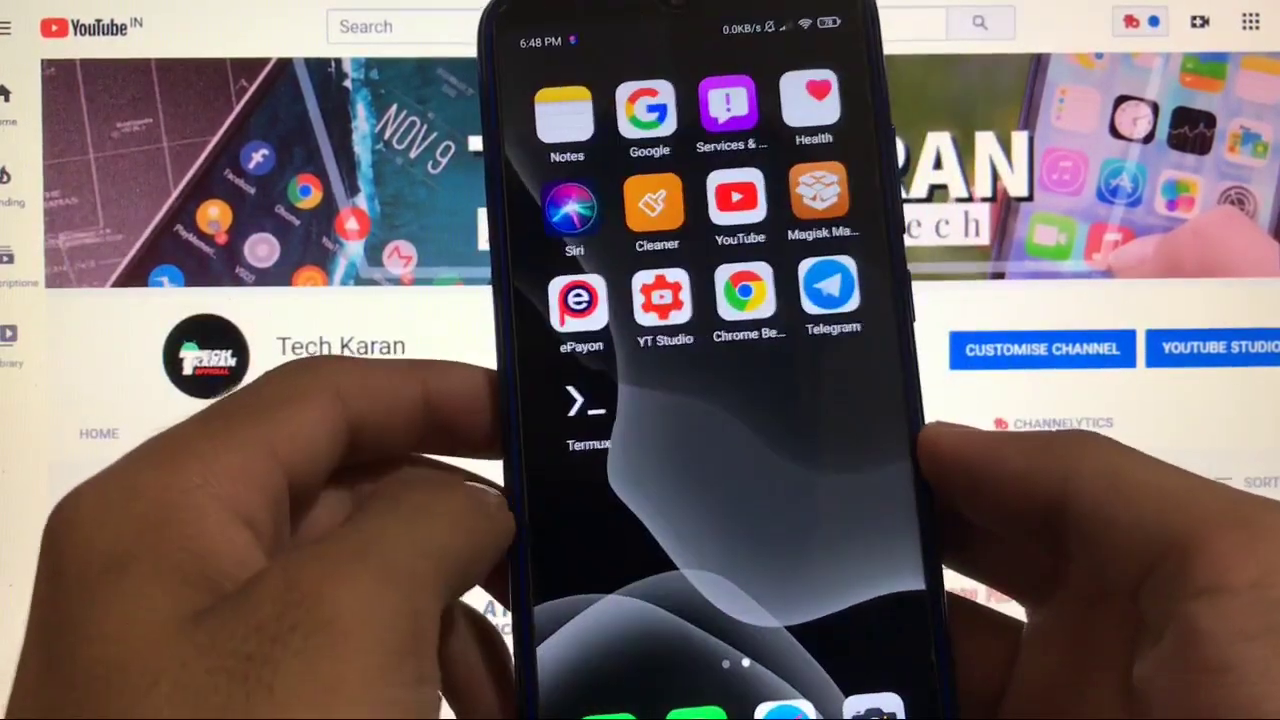
{"action": "scroll", "scroll_direction": "left", "scroll_amount": 3}
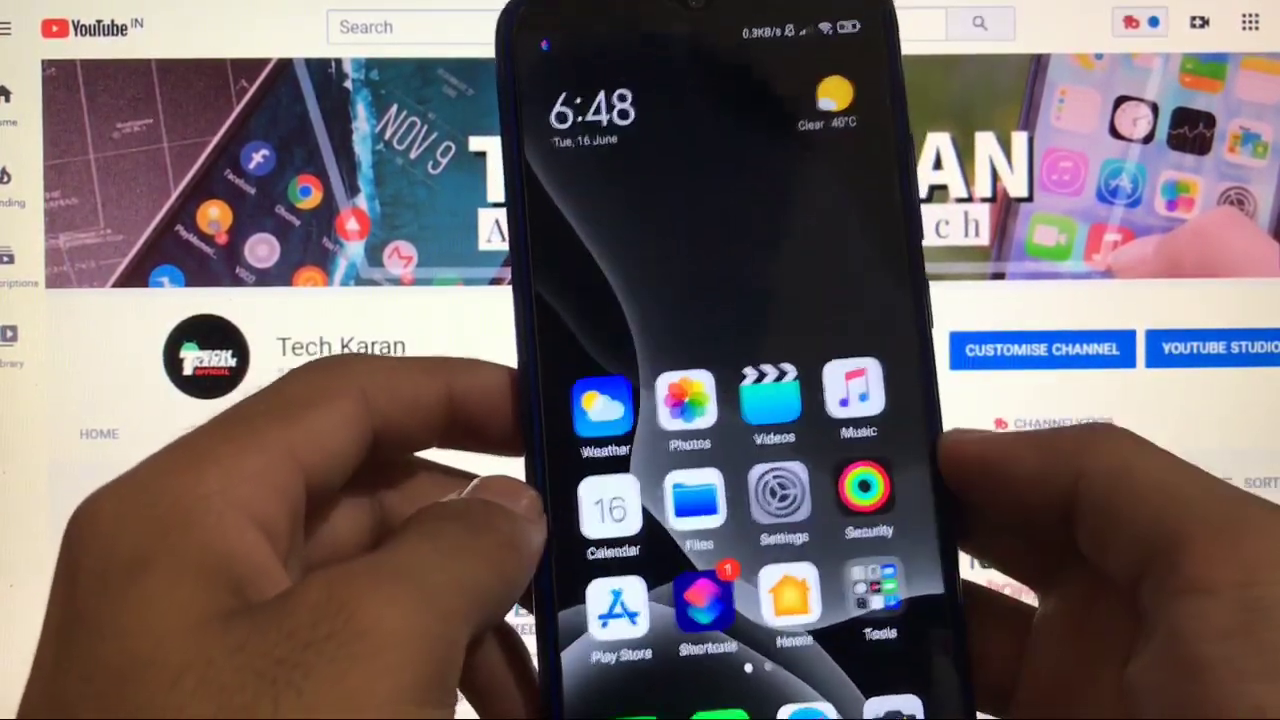